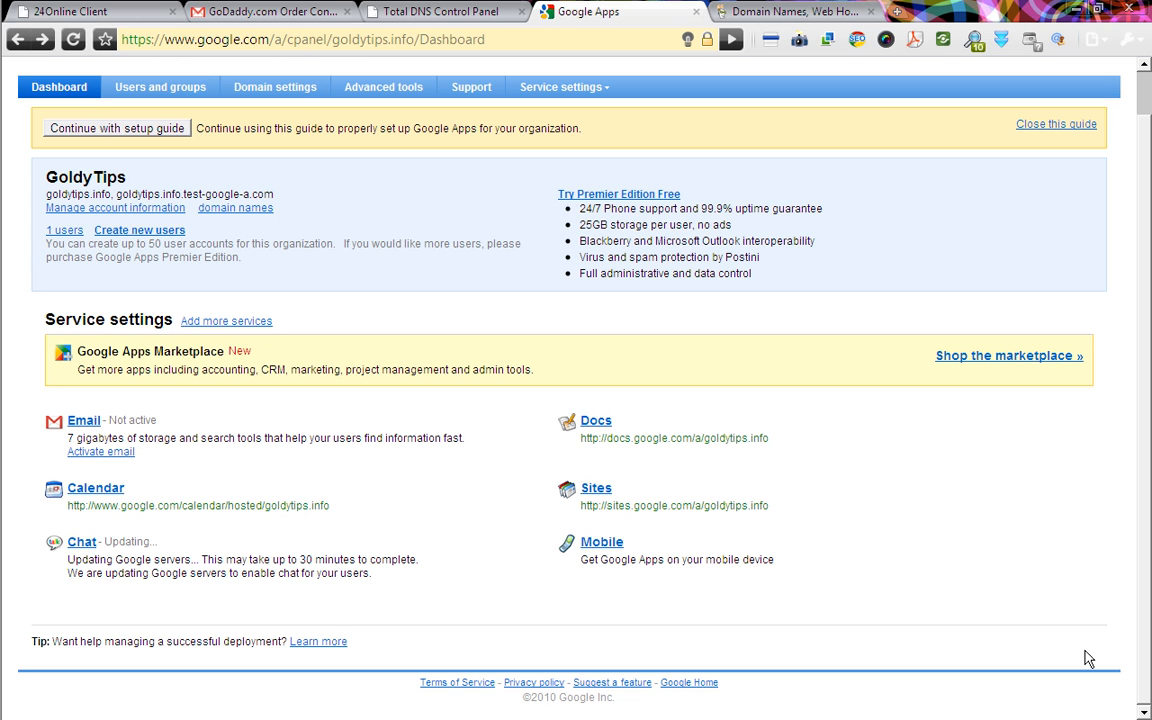
mouse_move(674, 470)
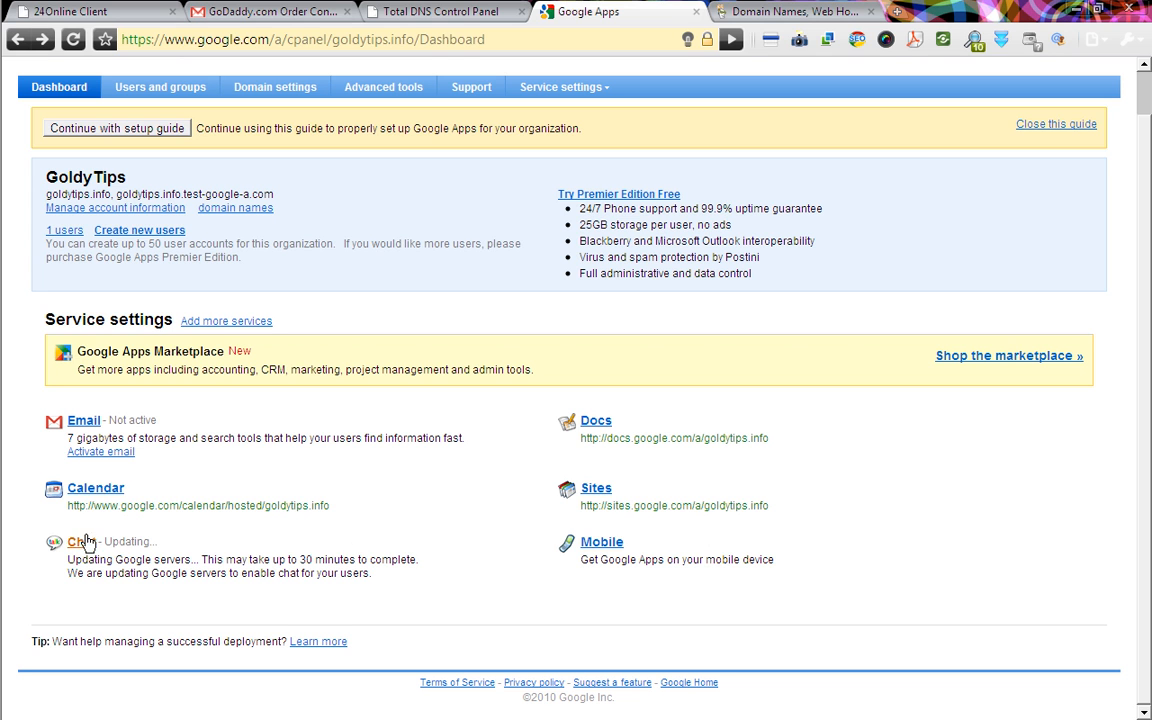
mouse_move(240, 512)
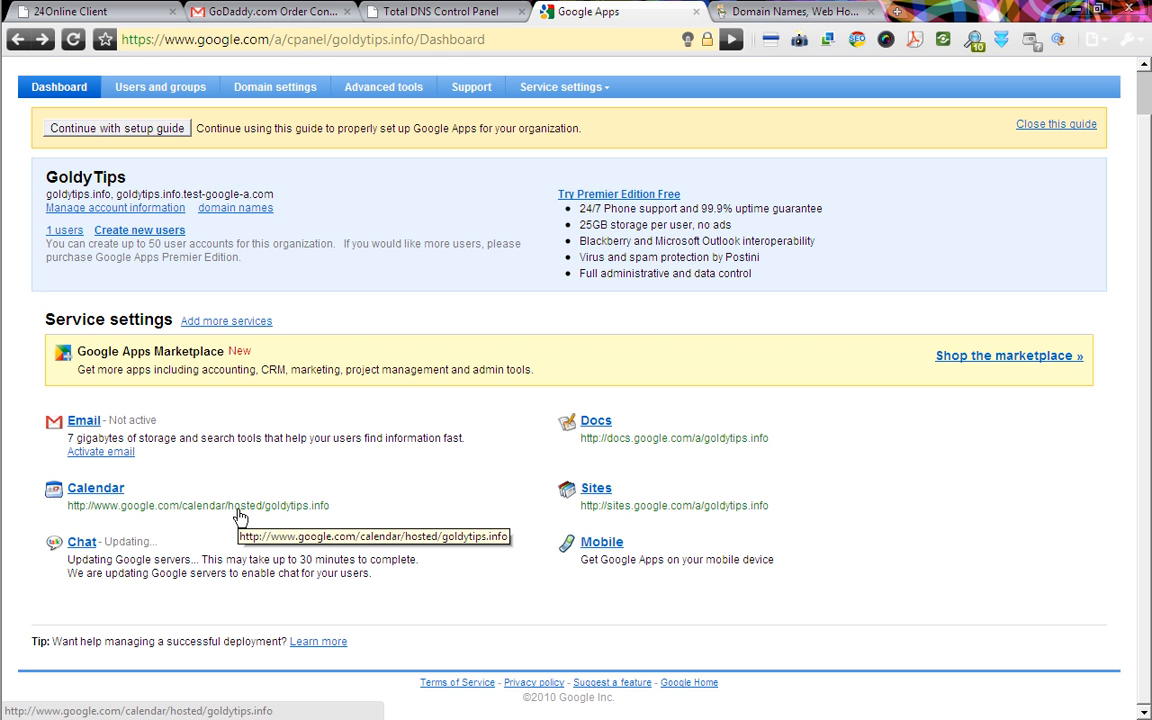
mouse_move(682, 480)
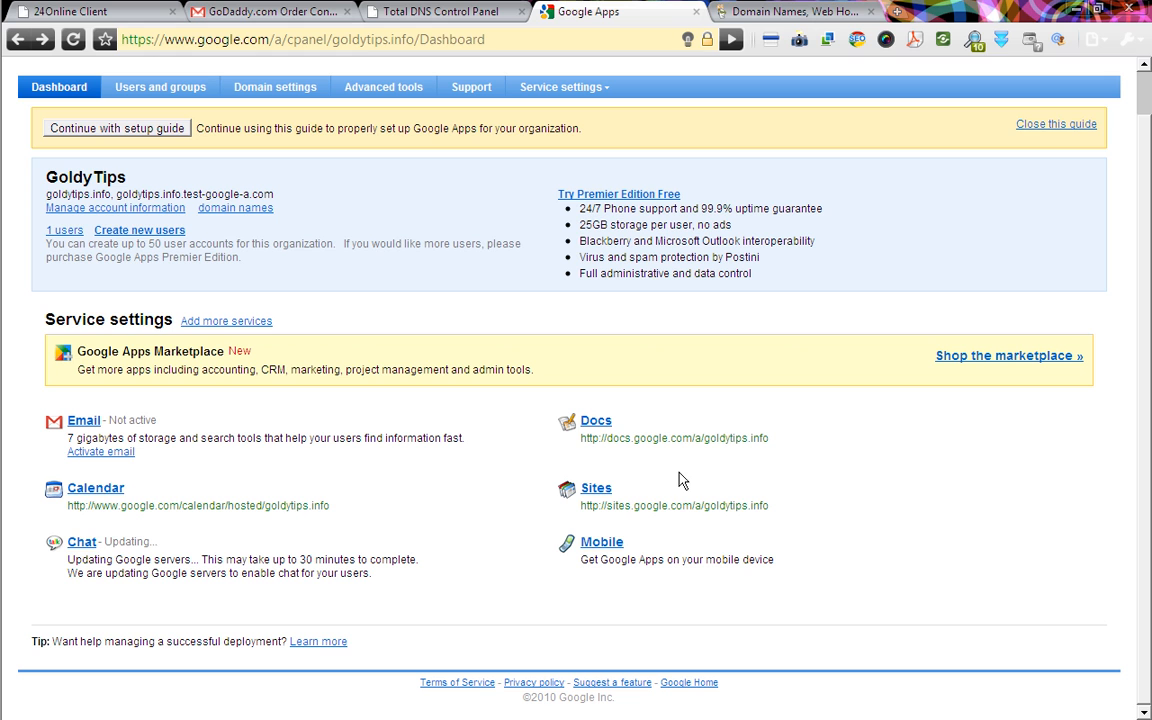
mouse_move(504, 584)
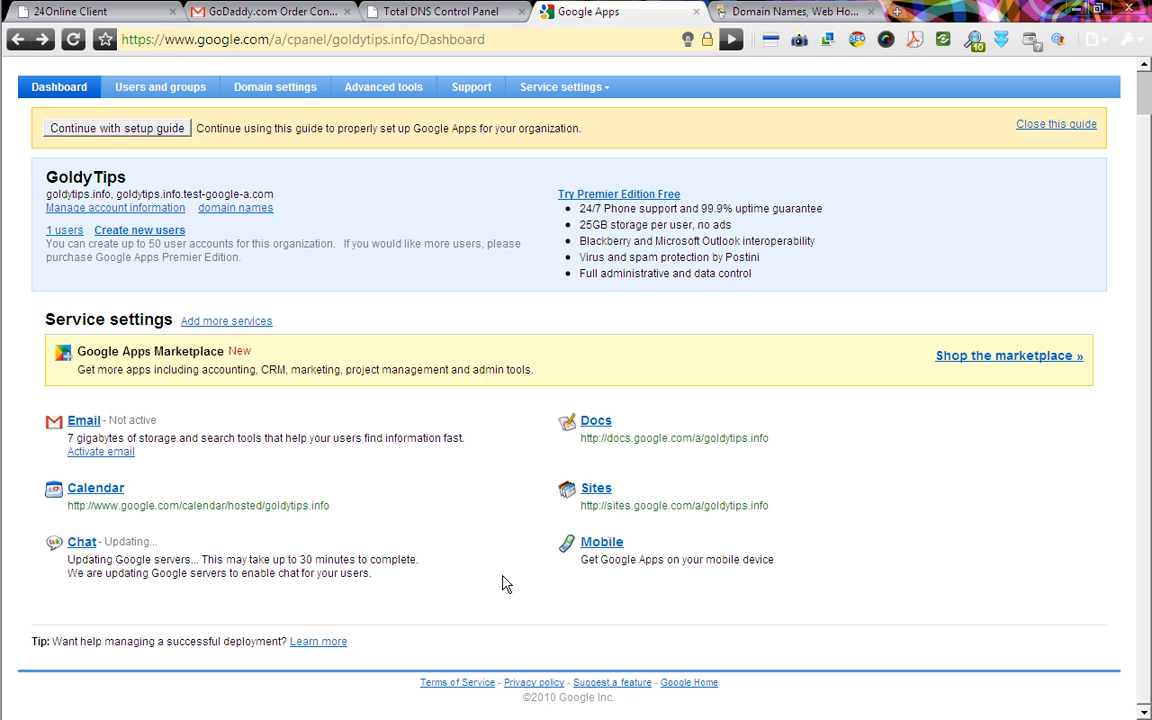
mouse_move(228, 502)
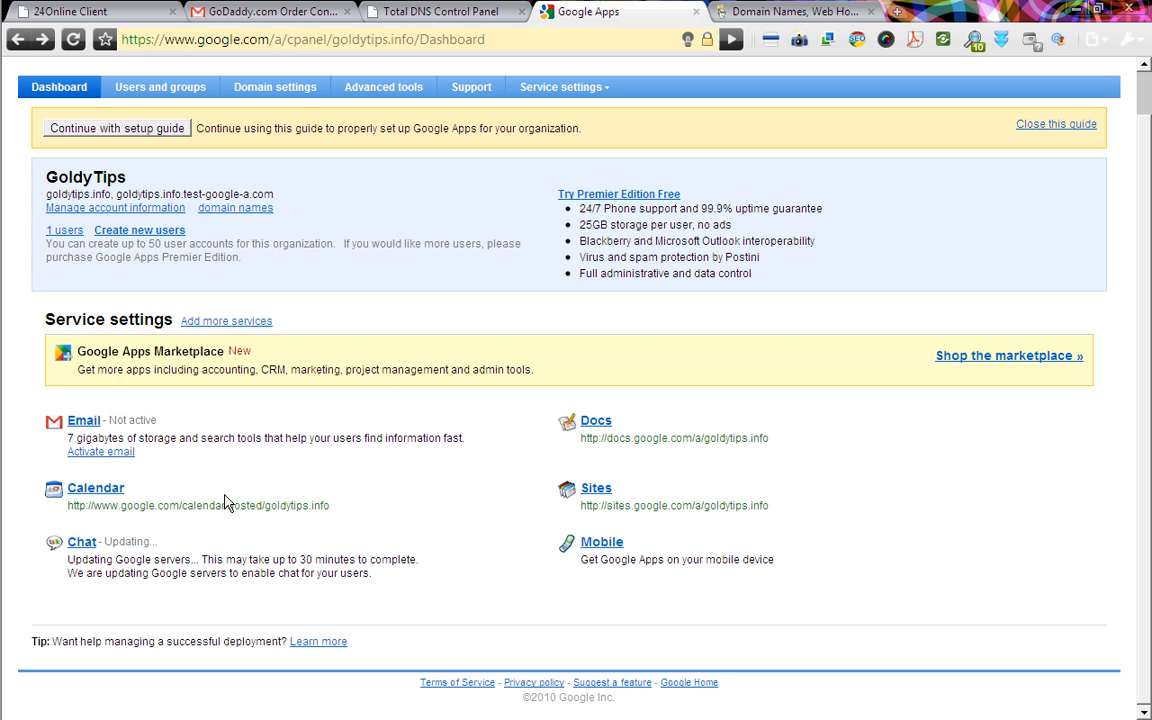
mouse_move(212, 532)
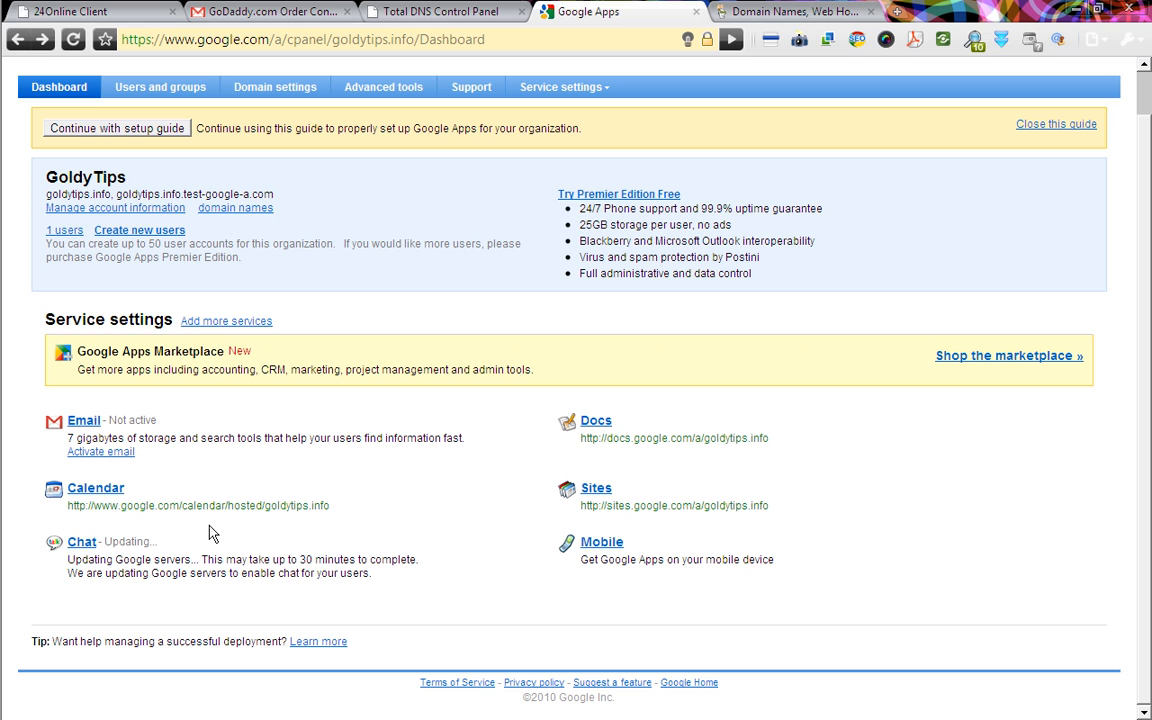
mouse_move(196, 488)
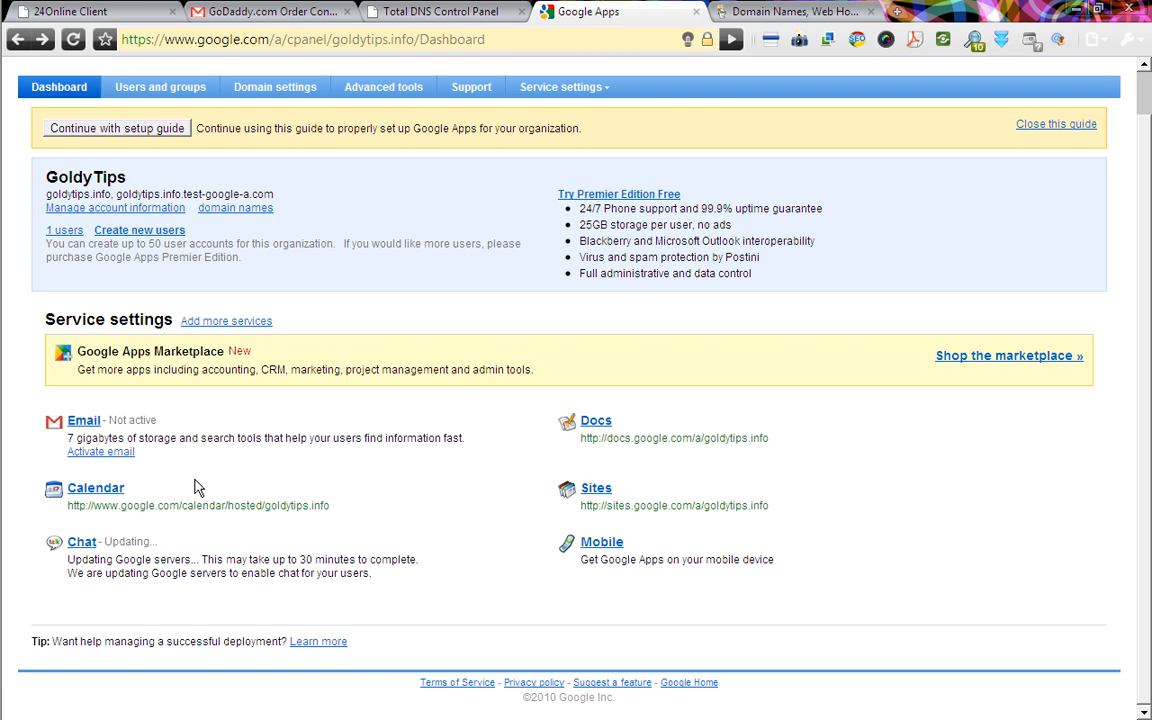
mouse_move(186, 484)
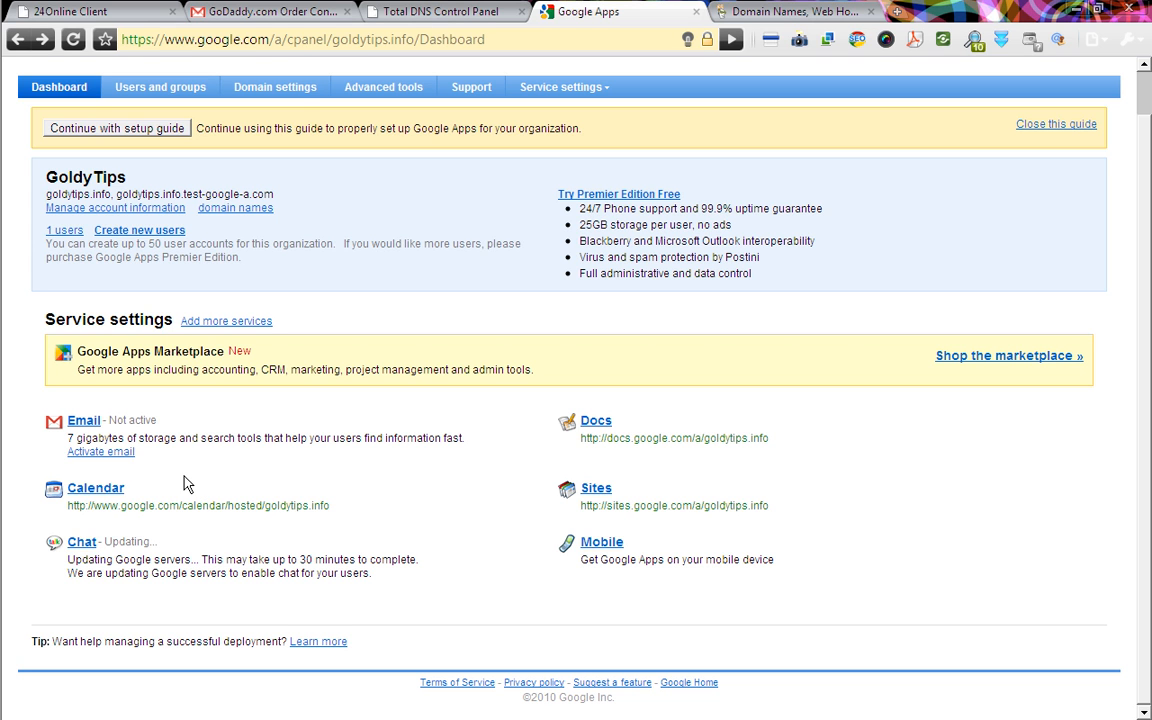
mouse_move(100, 452)
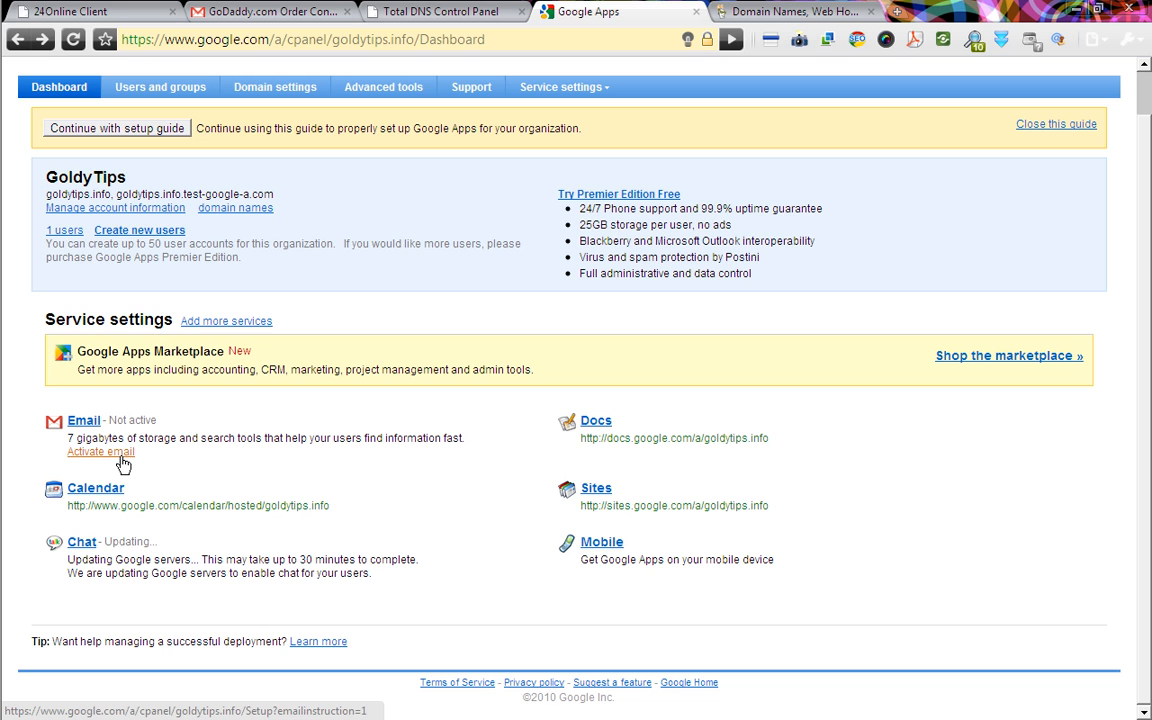
Activate email, reach the GoDaddy MX table and select ASPMX.L.GOOGLE.COM, then switch to GoDaddy.
left_click(100, 452)
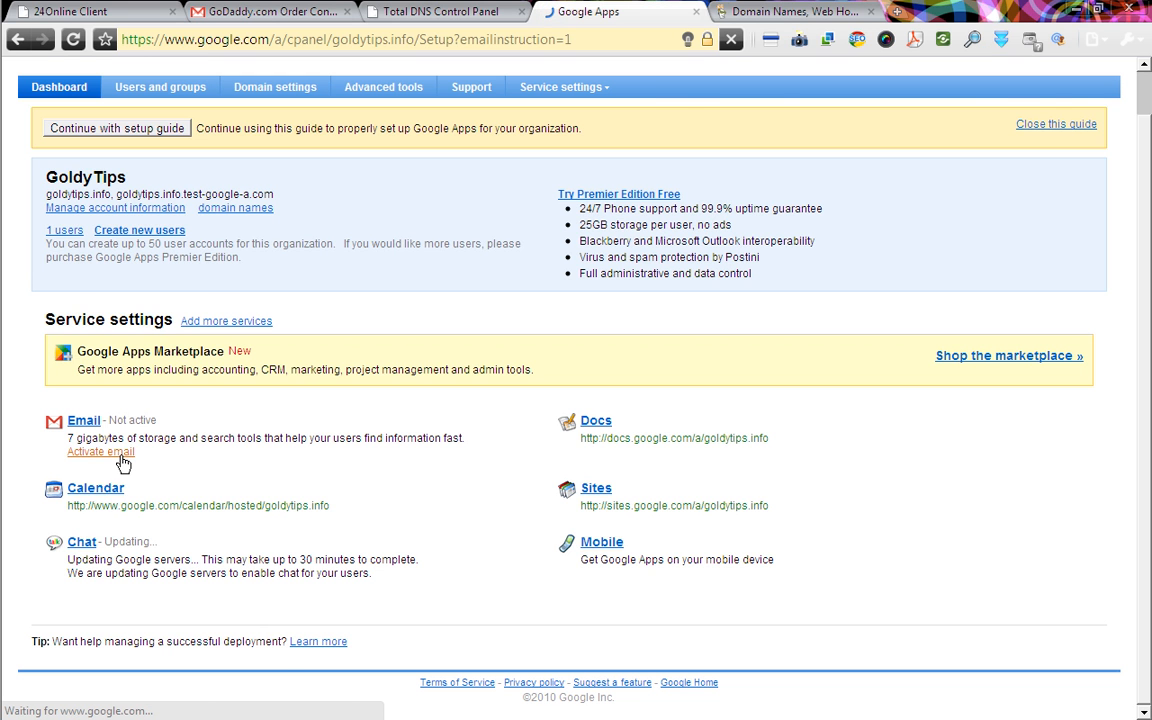
left_click(100, 452)
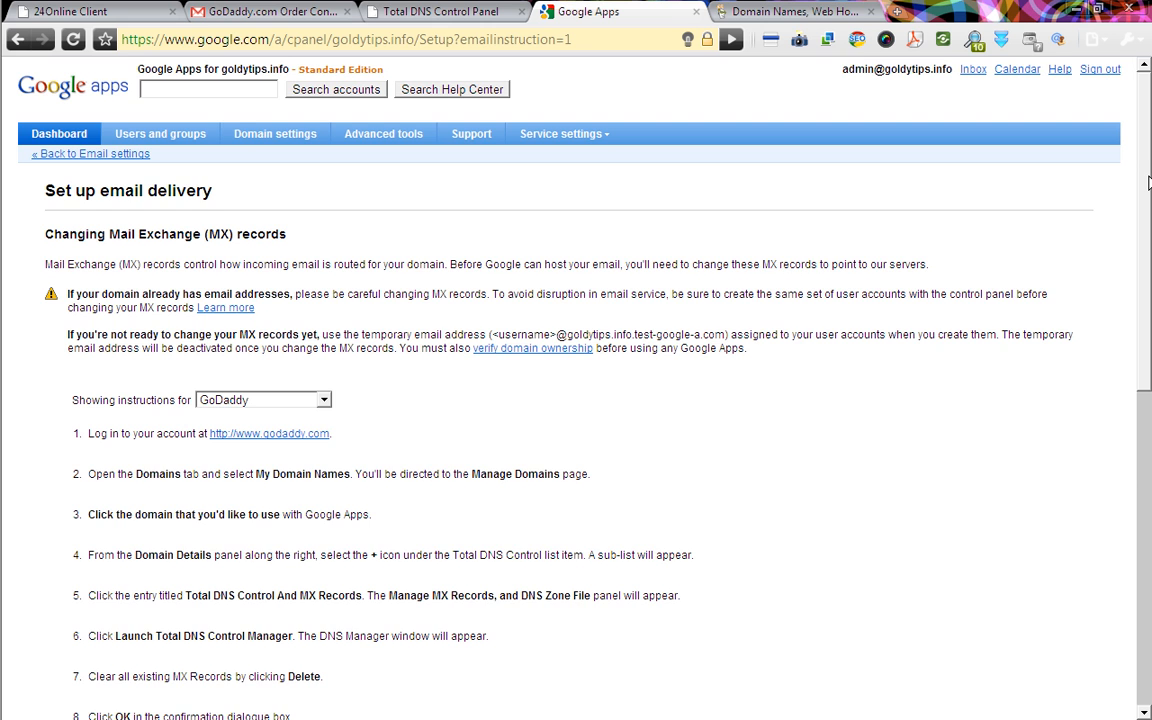
scroll("down", 3)
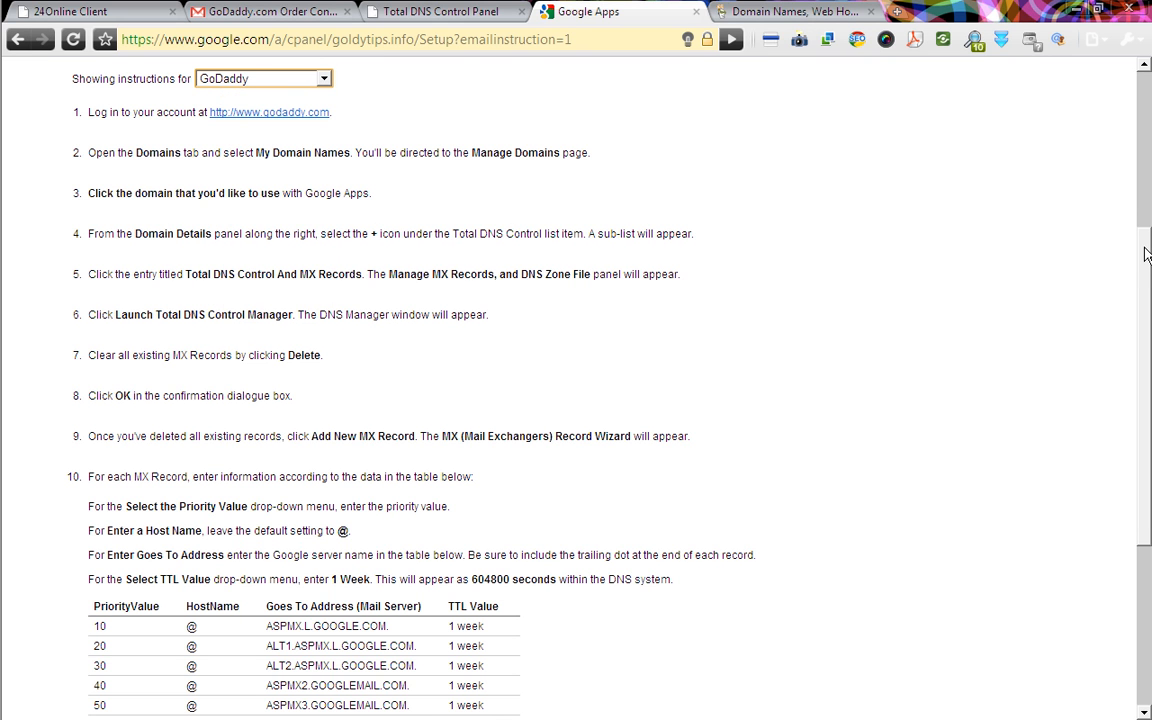
scroll("down", 3)
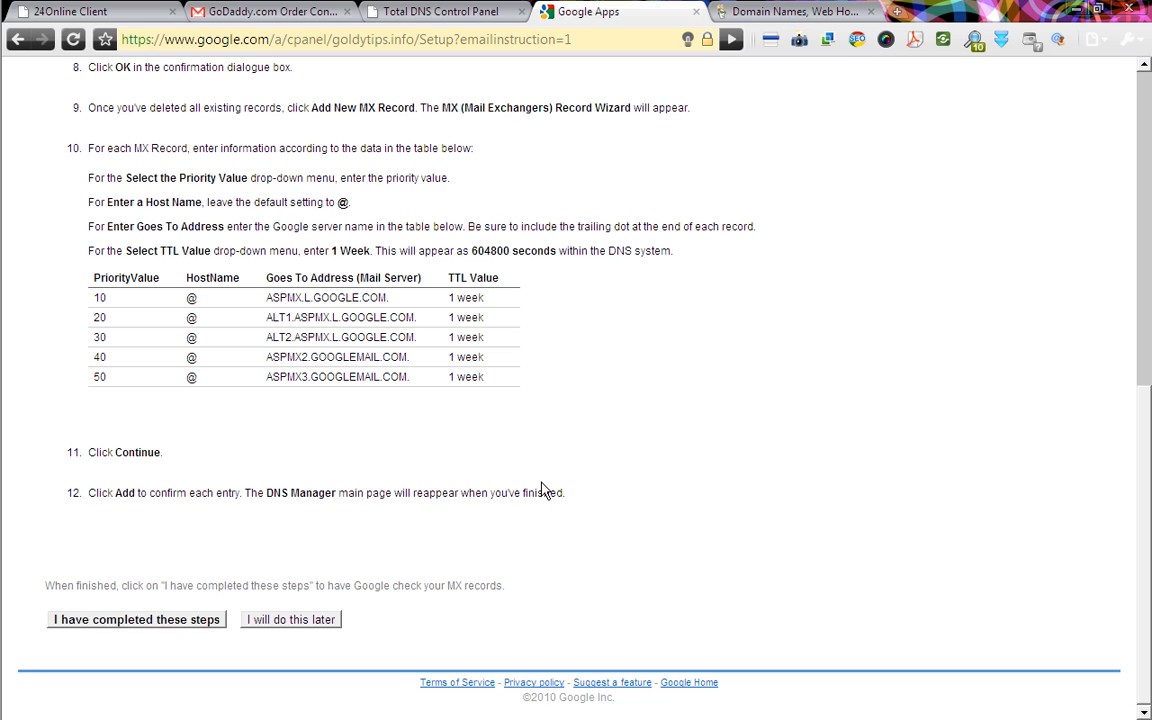
mouse_move(324, 282)
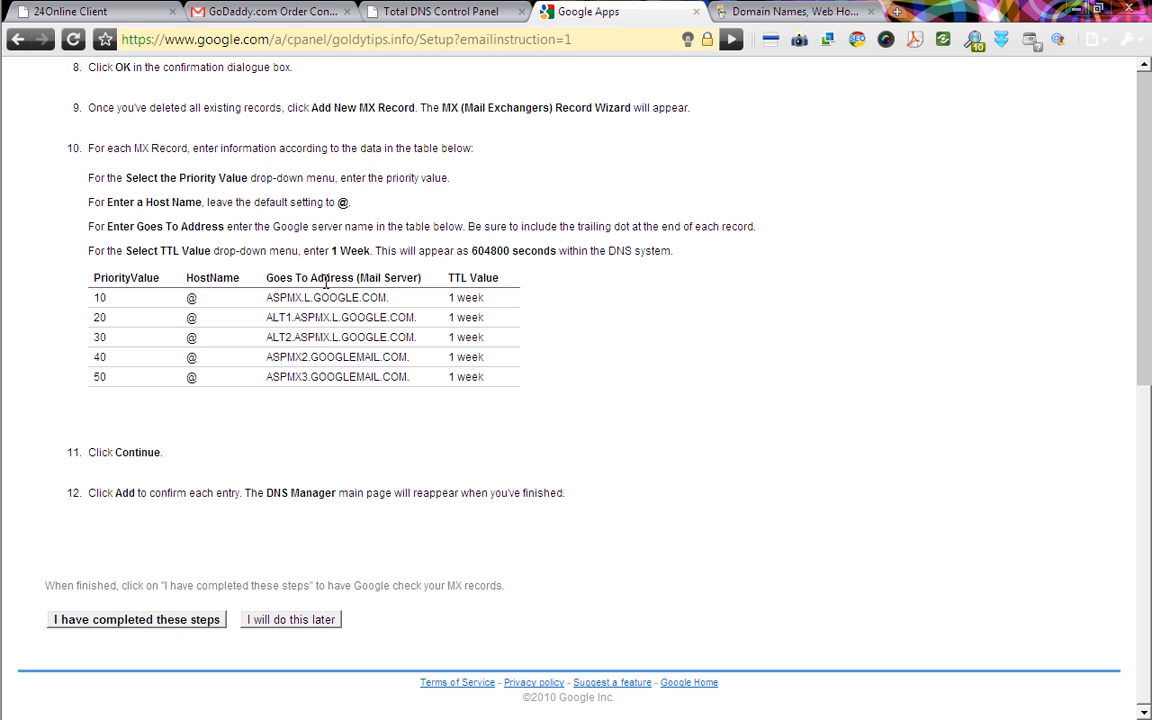
mouse_move(268, 298)
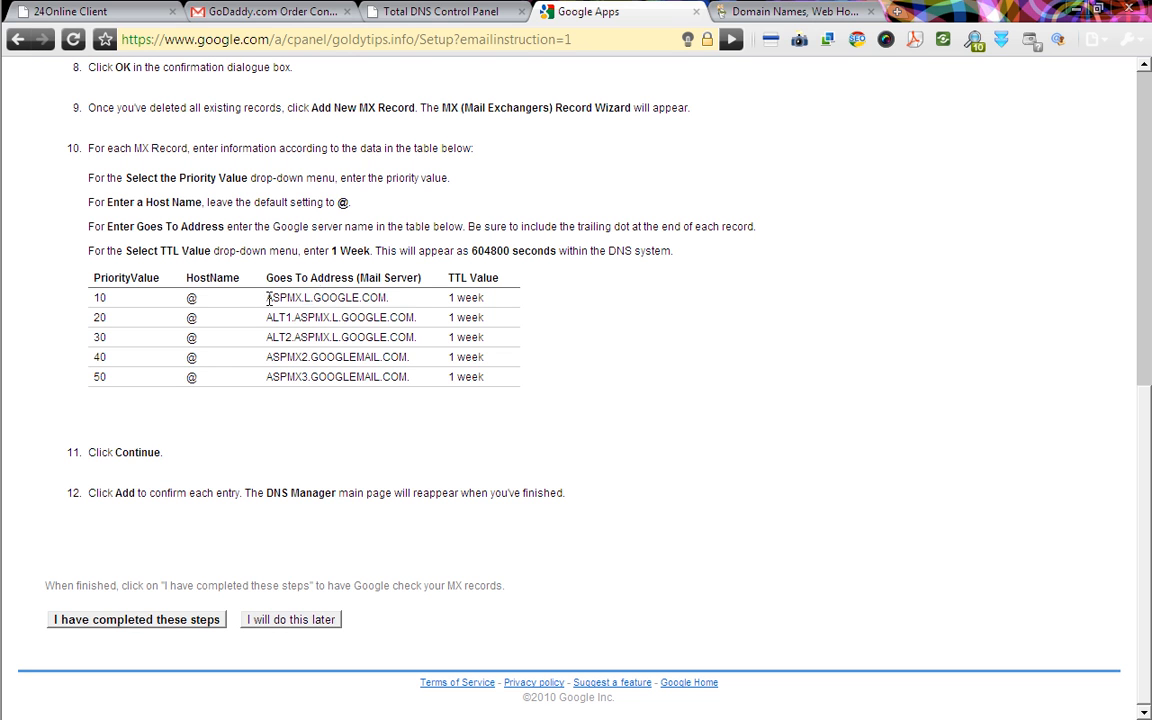
double_click(326, 296)
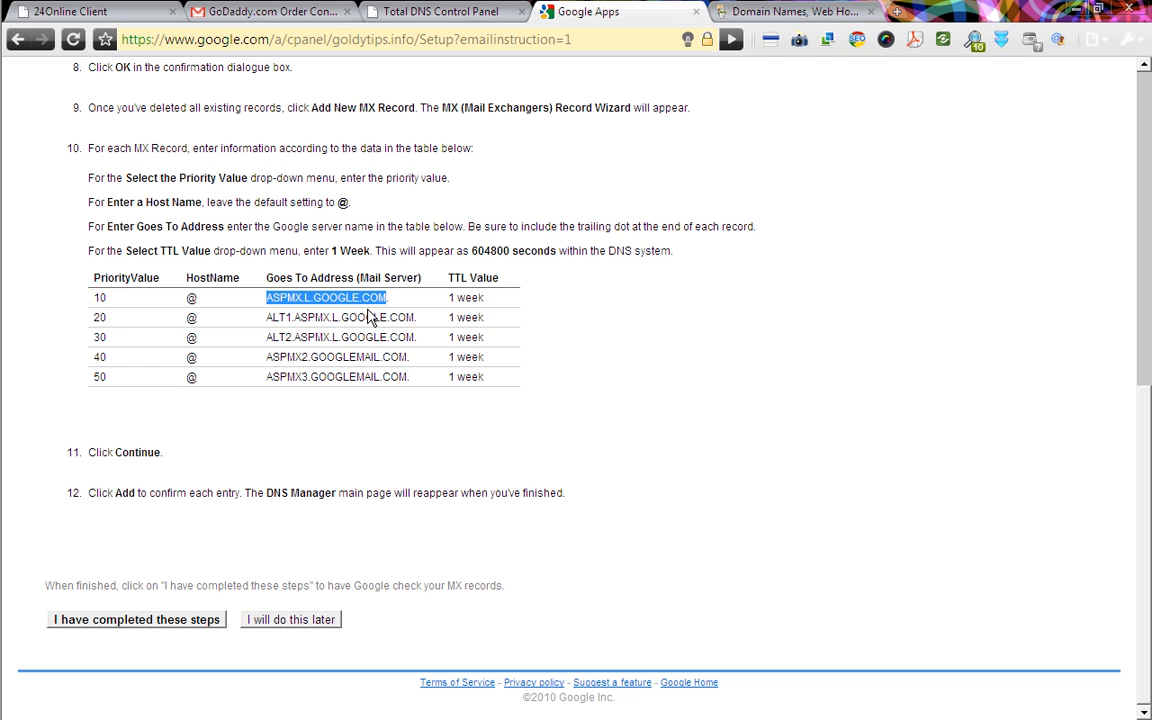
mouse_move(372, 122)
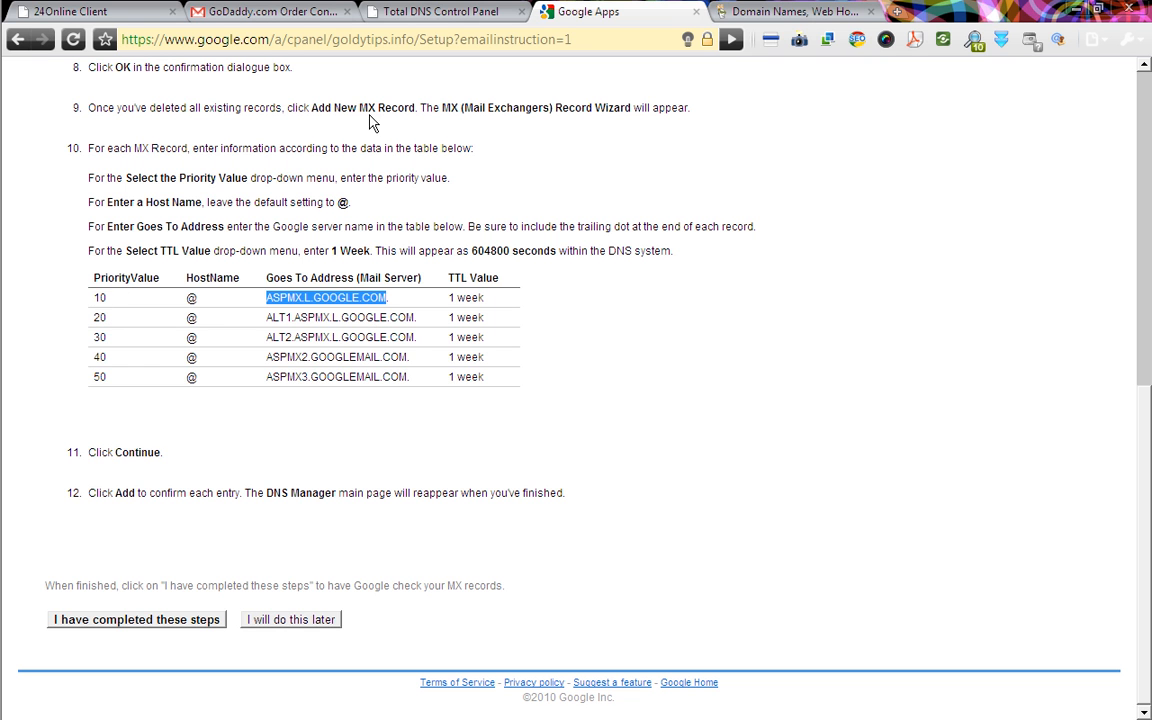
left_click(438, 12)
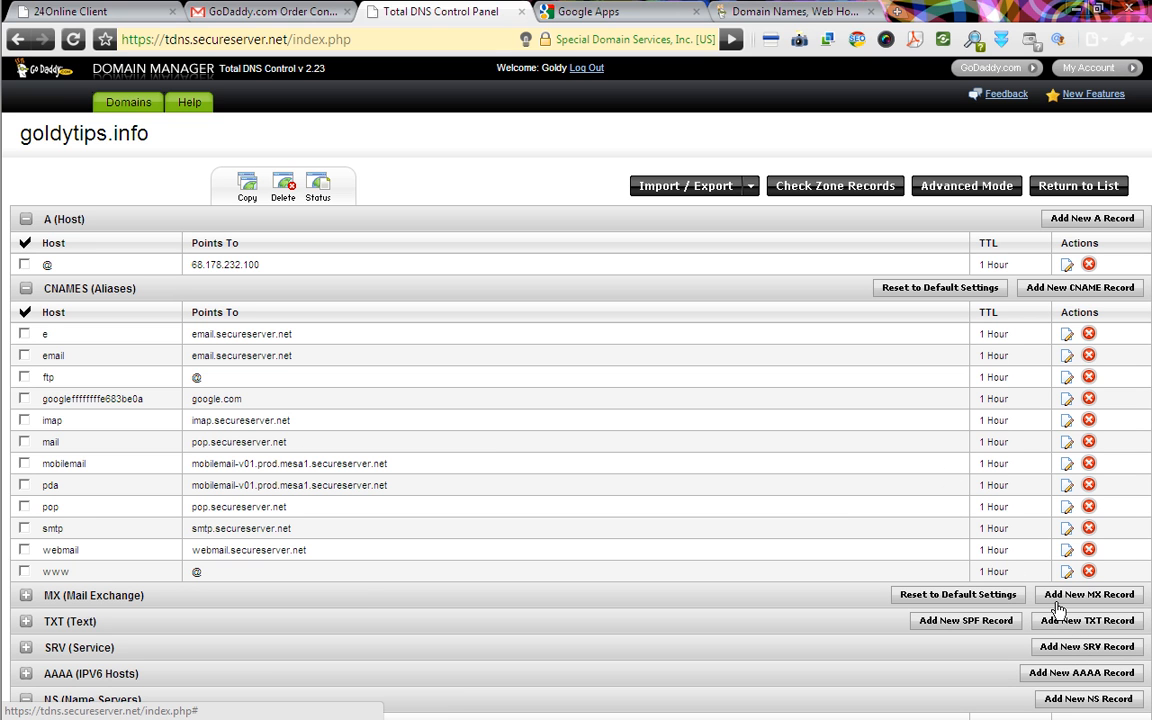
mouse_move(1056, 608)
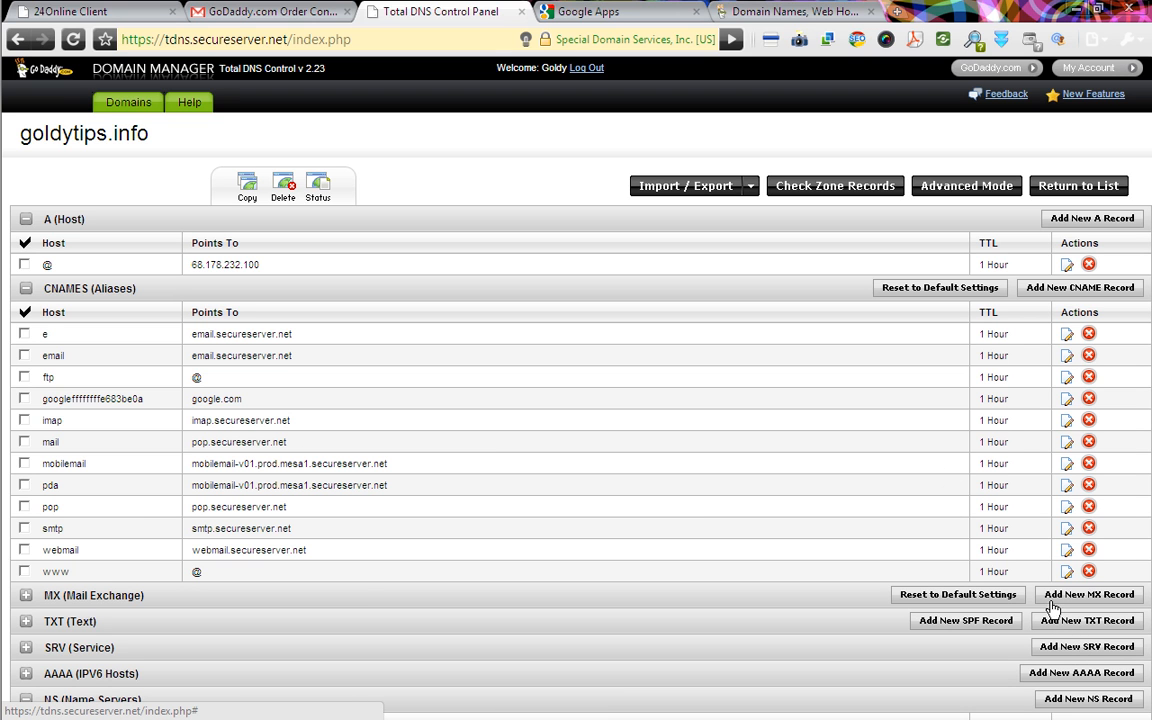
Create MX record @ → ASPMX.L.GOOGLE.COM, priority 10, TTL 1 week, and confirm the results.
left_click(1088, 594)
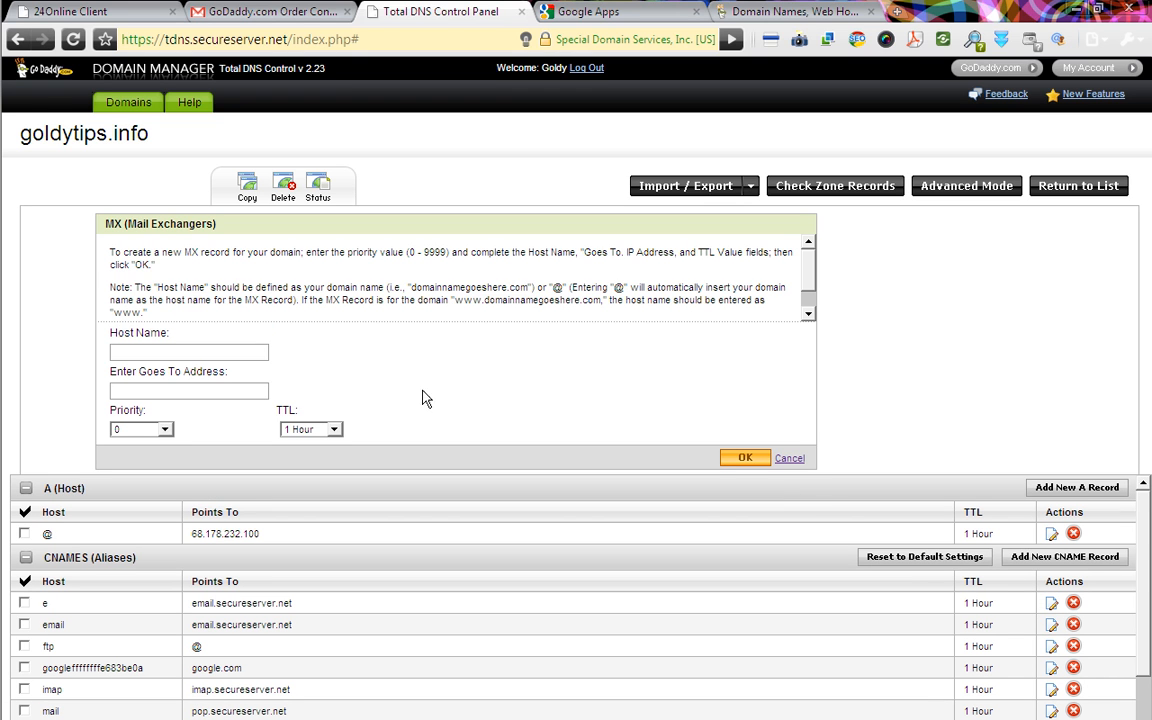
left_click(188, 352)
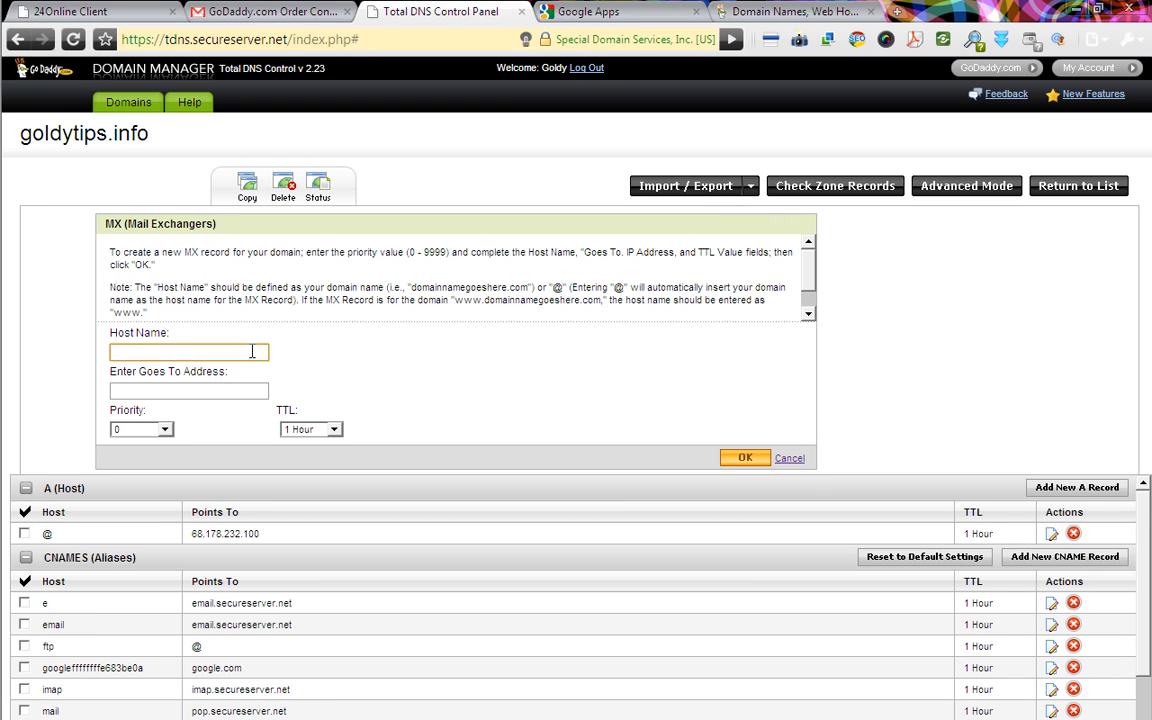
type("@")
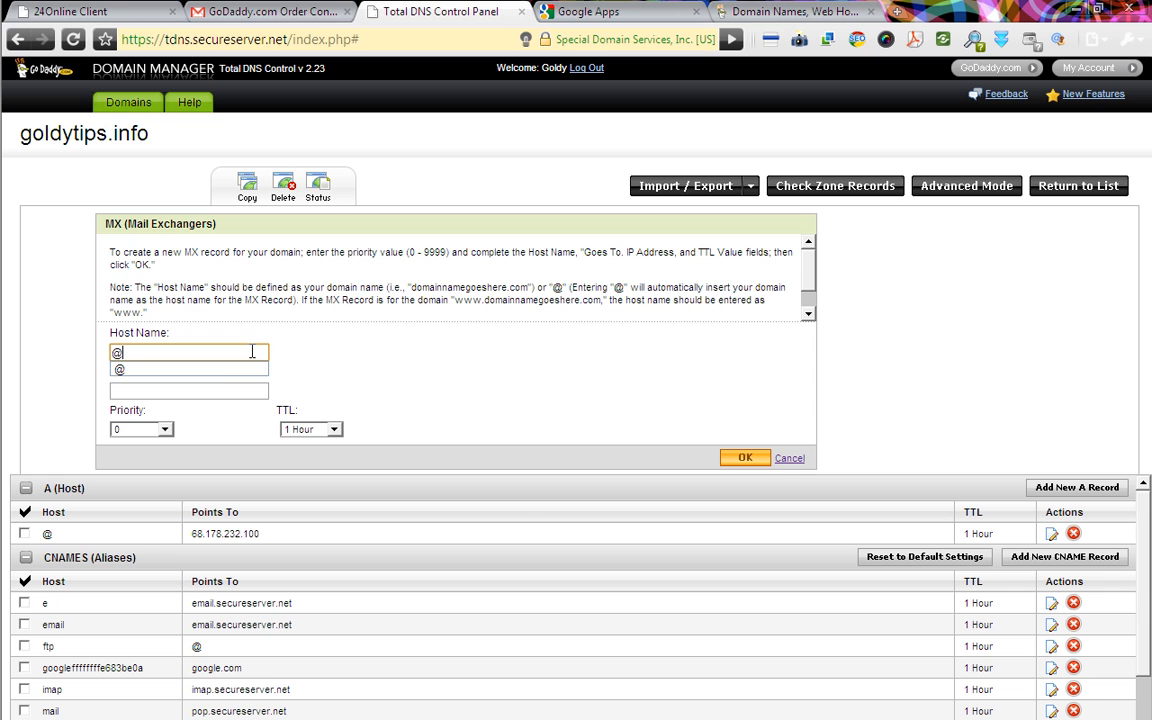
type("ASPMX.L.GOOGLE.COM")
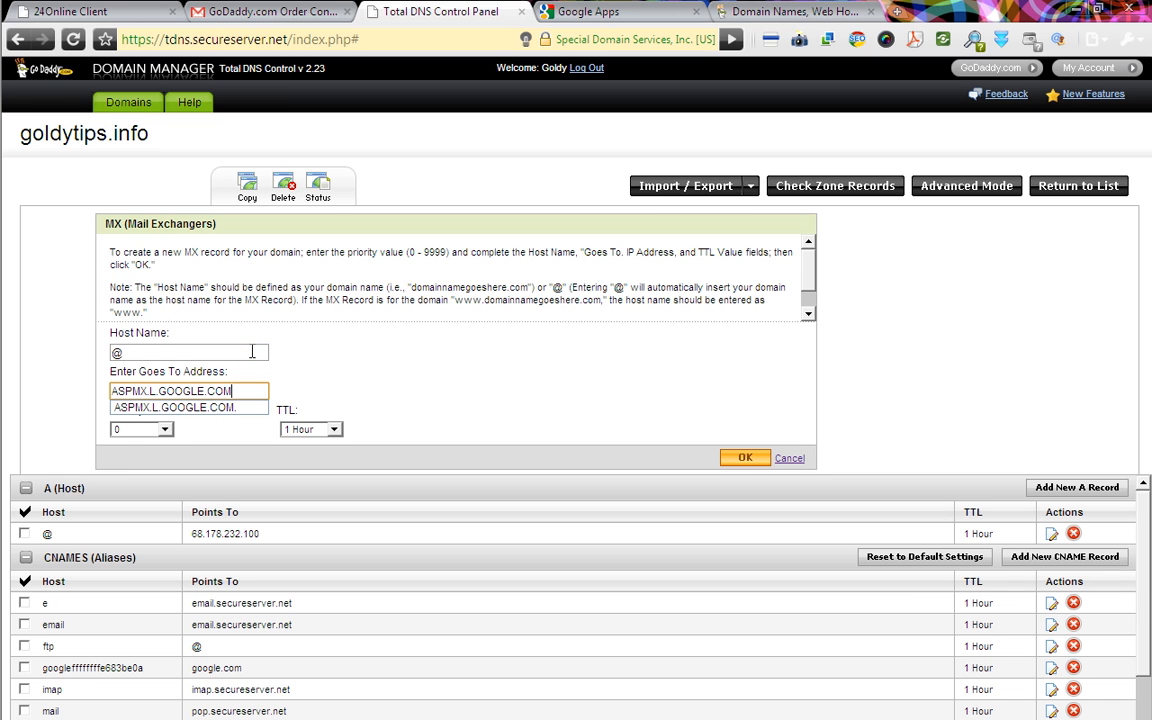
left_click(172, 408)
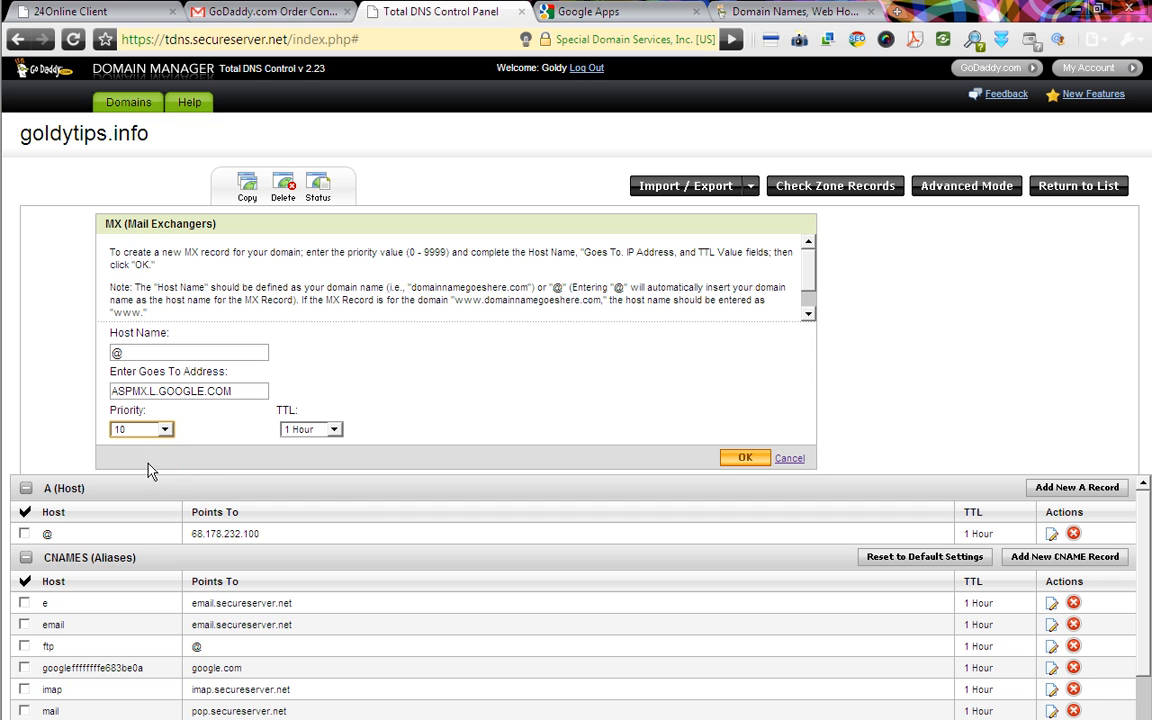
left_click(336, 428)
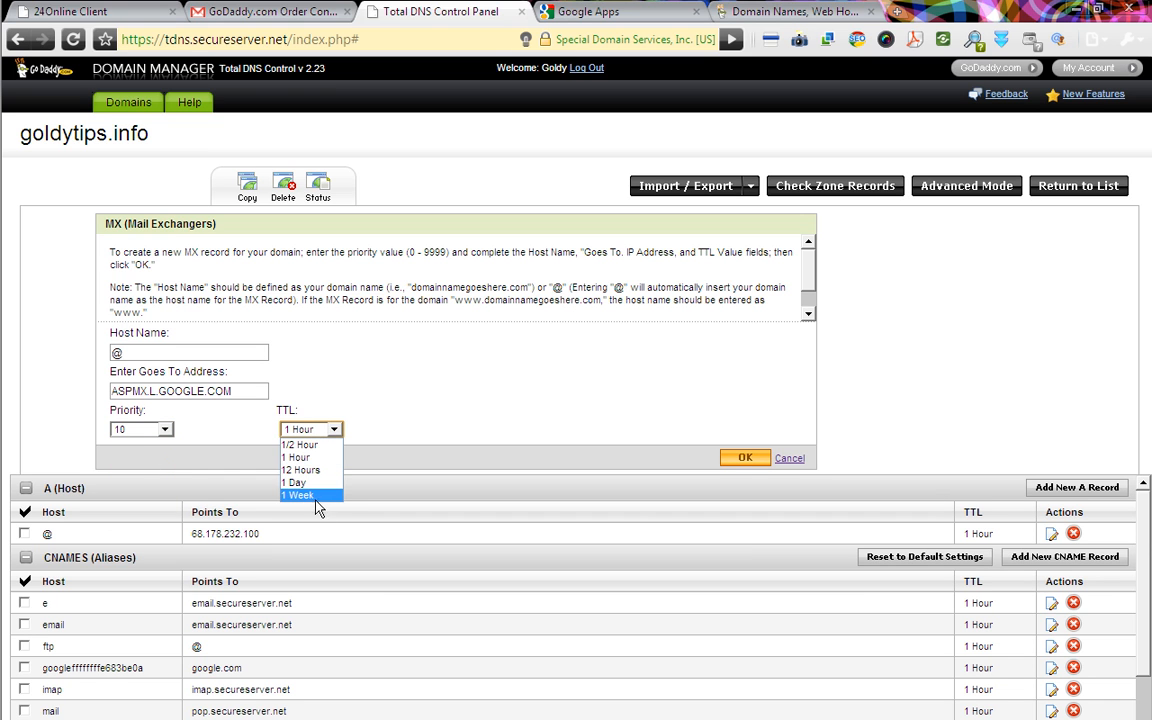
left_click(296, 496)
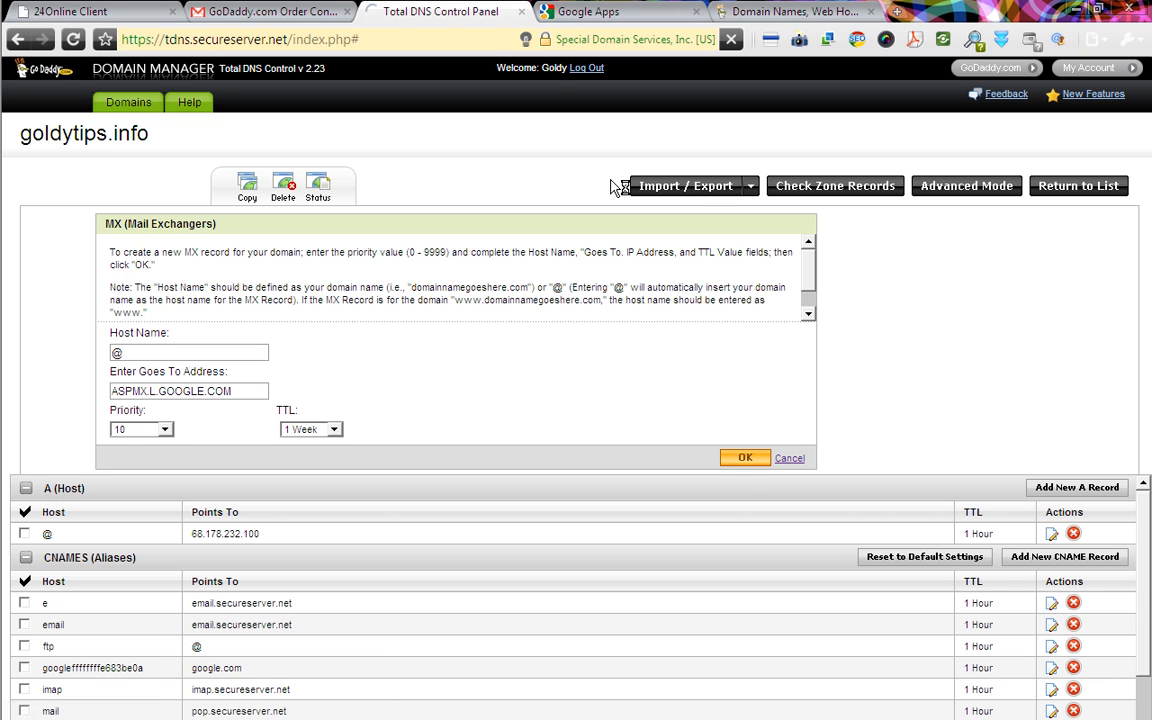
left_click(744, 456)
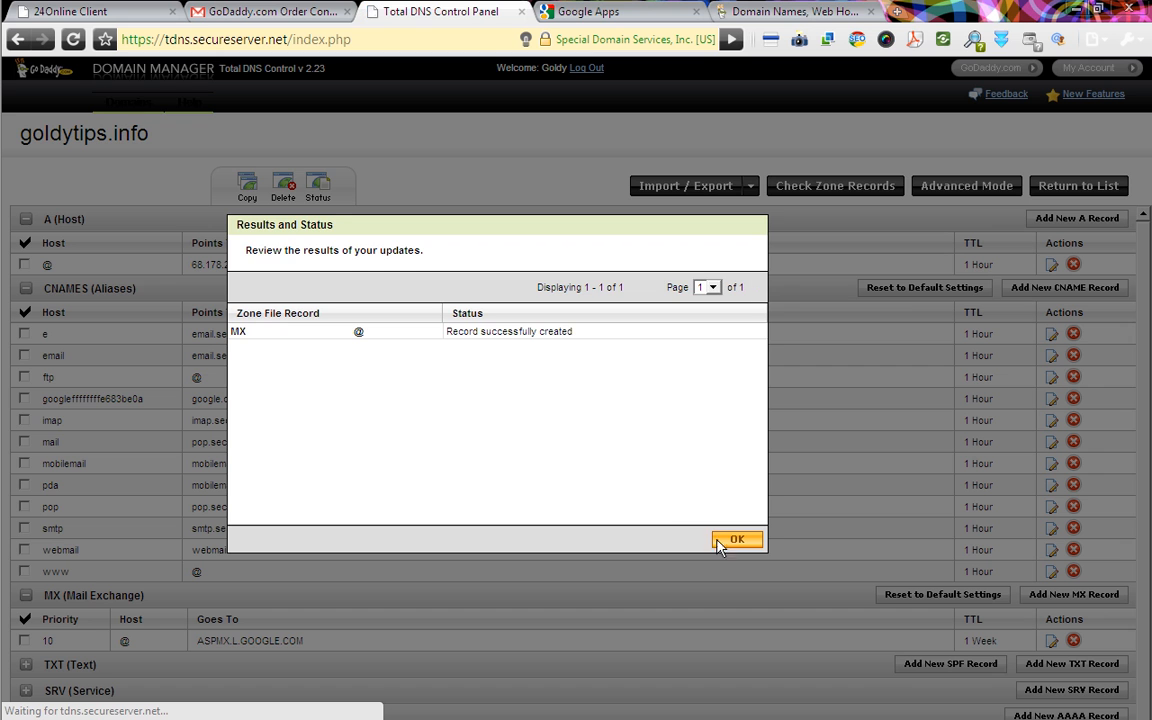
left_click(736, 540)
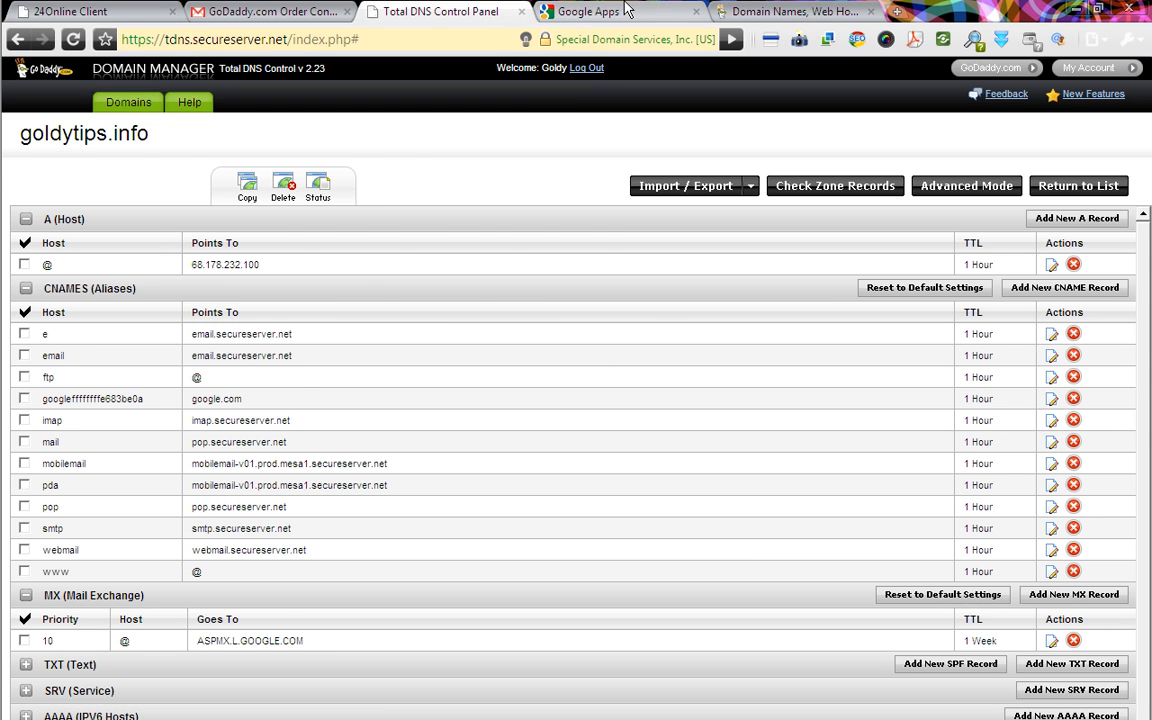
Add MX record @ → ALT1.ASPMX.L.GOOGLE.COM., priority 20, one week, checking Google's instructions along the way.
left_click(588, 12)
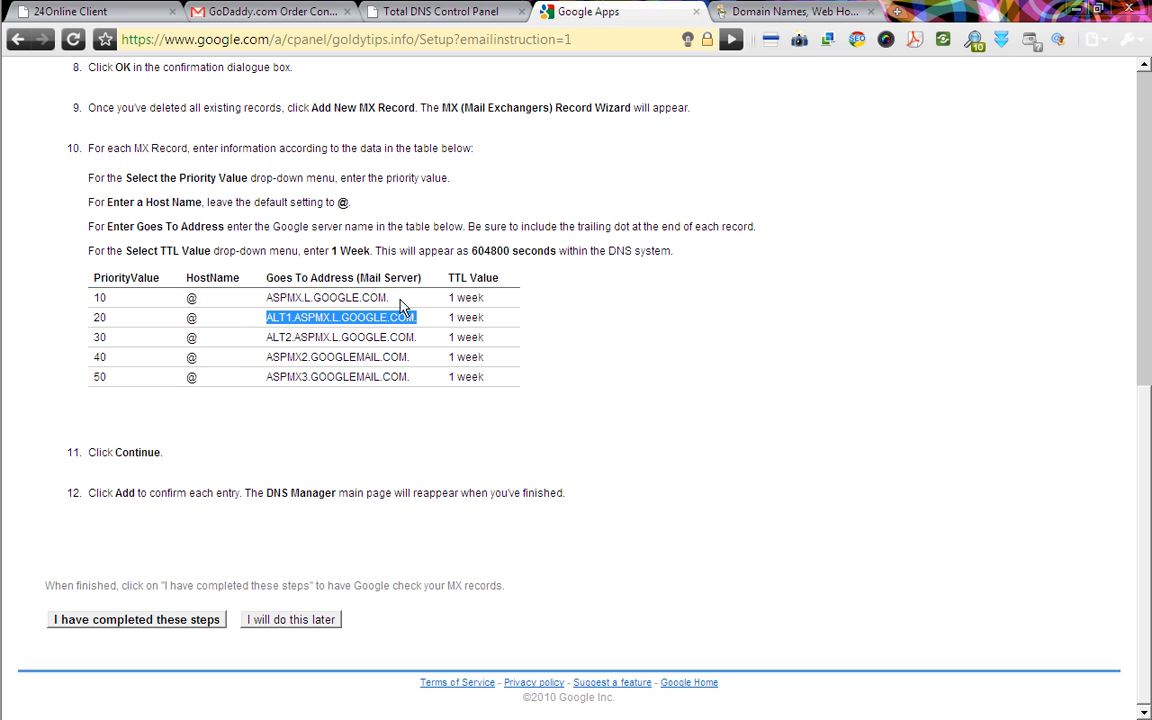
left_click(440, 12)
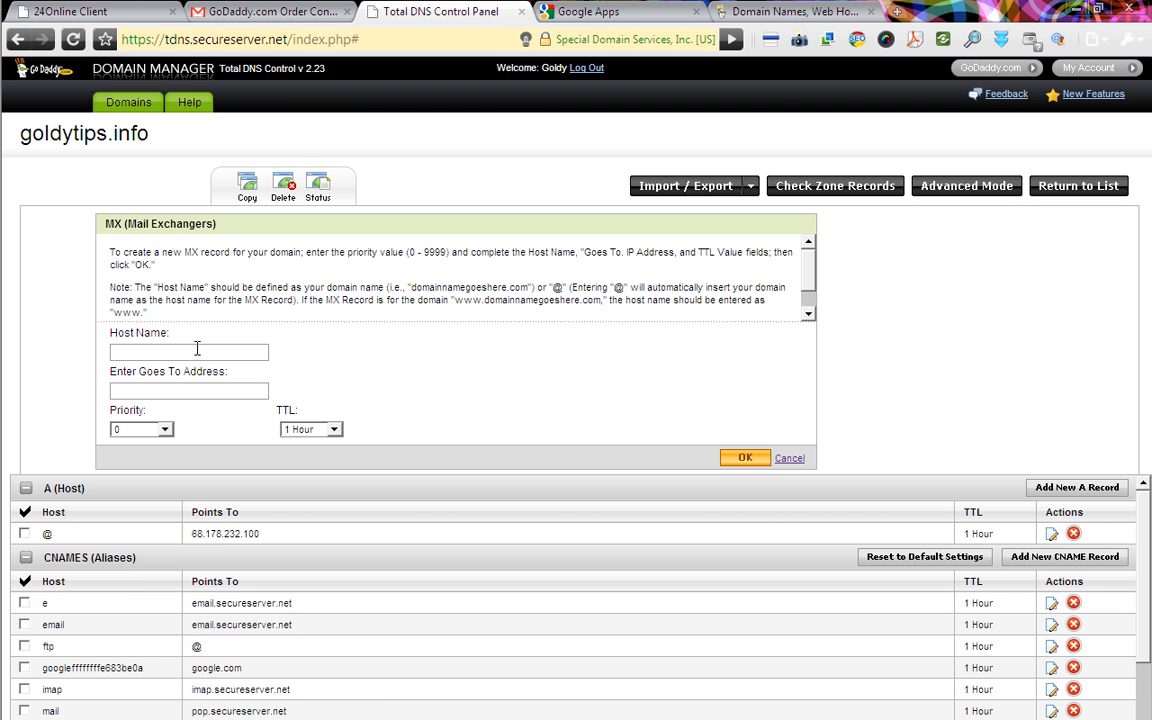
type("@")
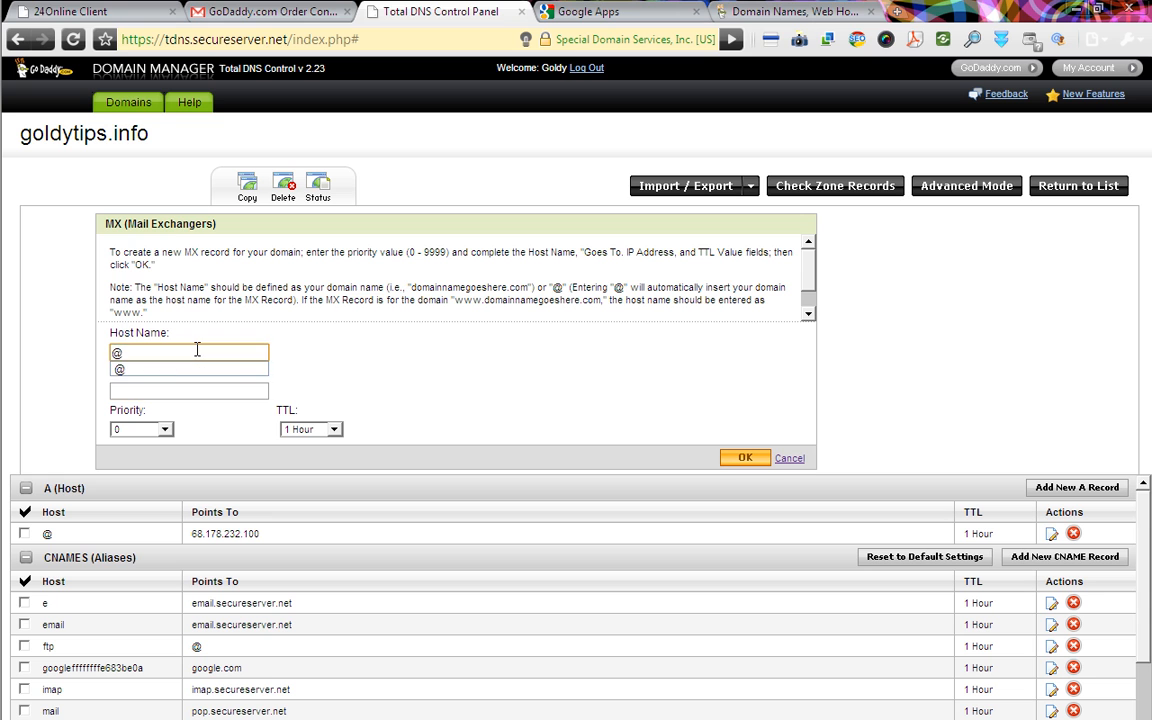
type("ALT1.ASPMX.L.GOOGLE.COM.")
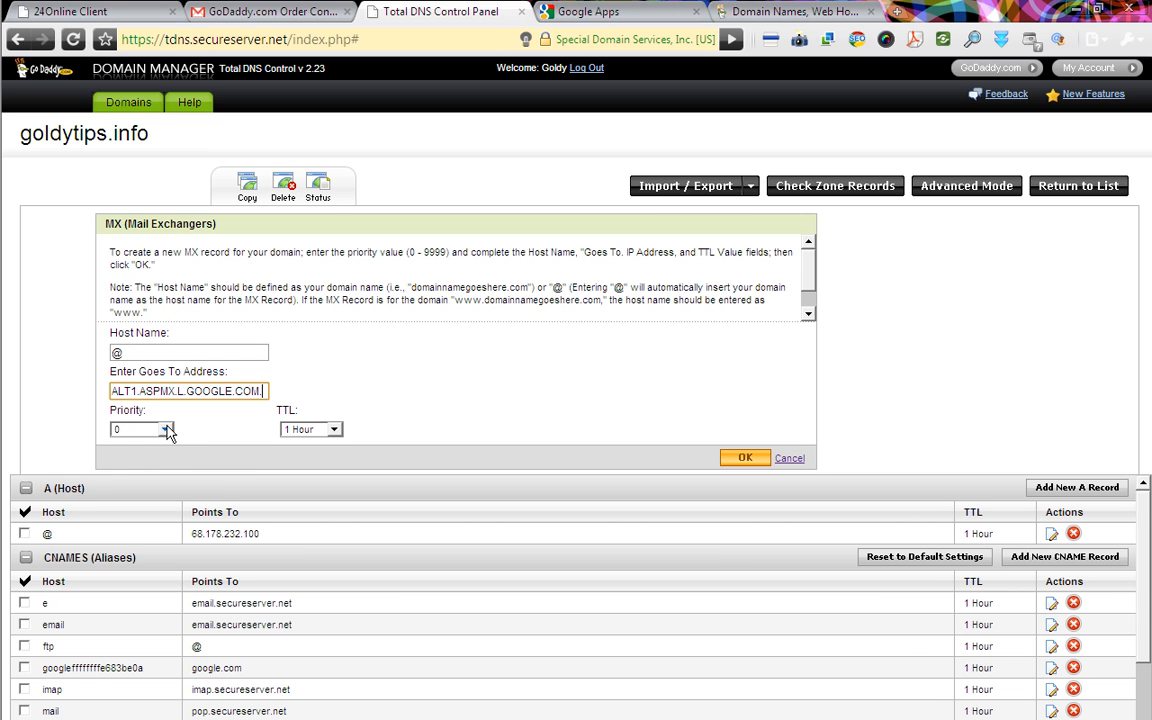
left_click(166, 428)
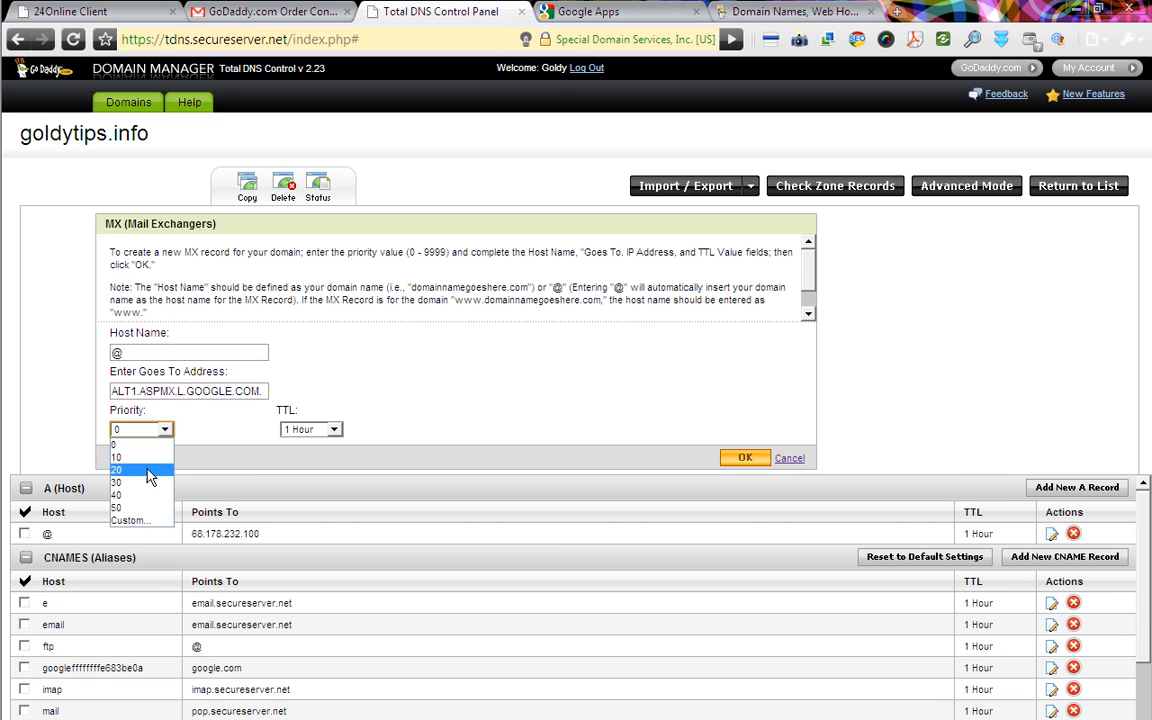
left_click(116, 470)
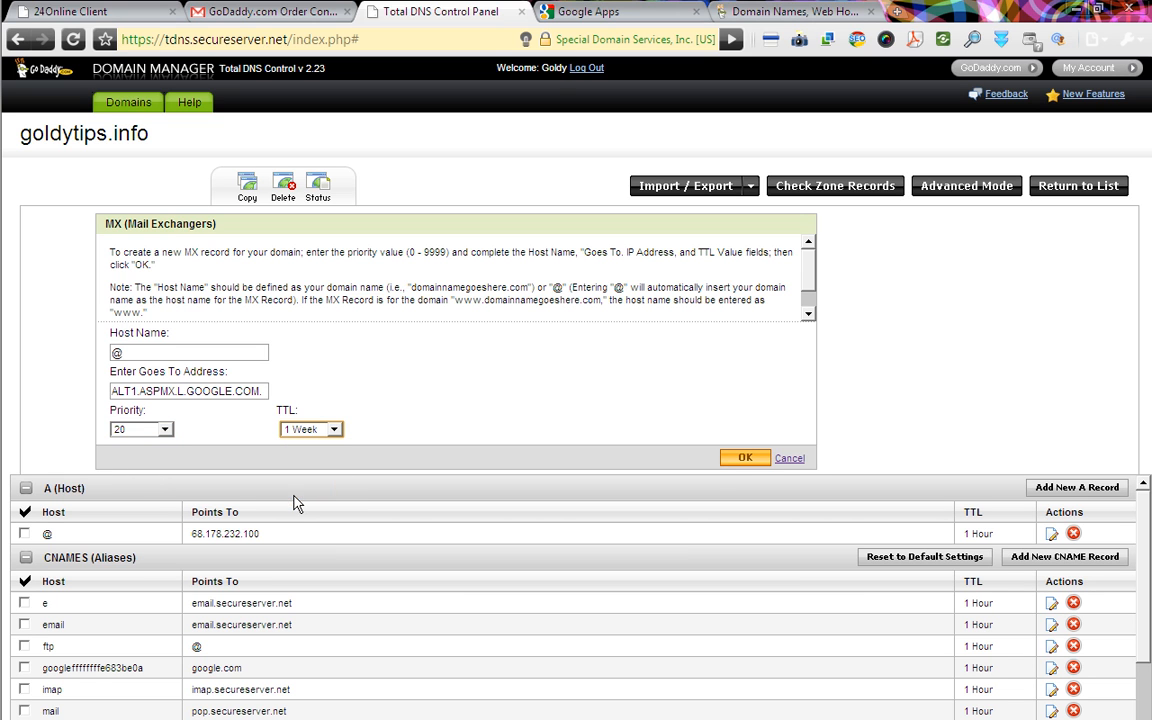
left_click(744, 458)
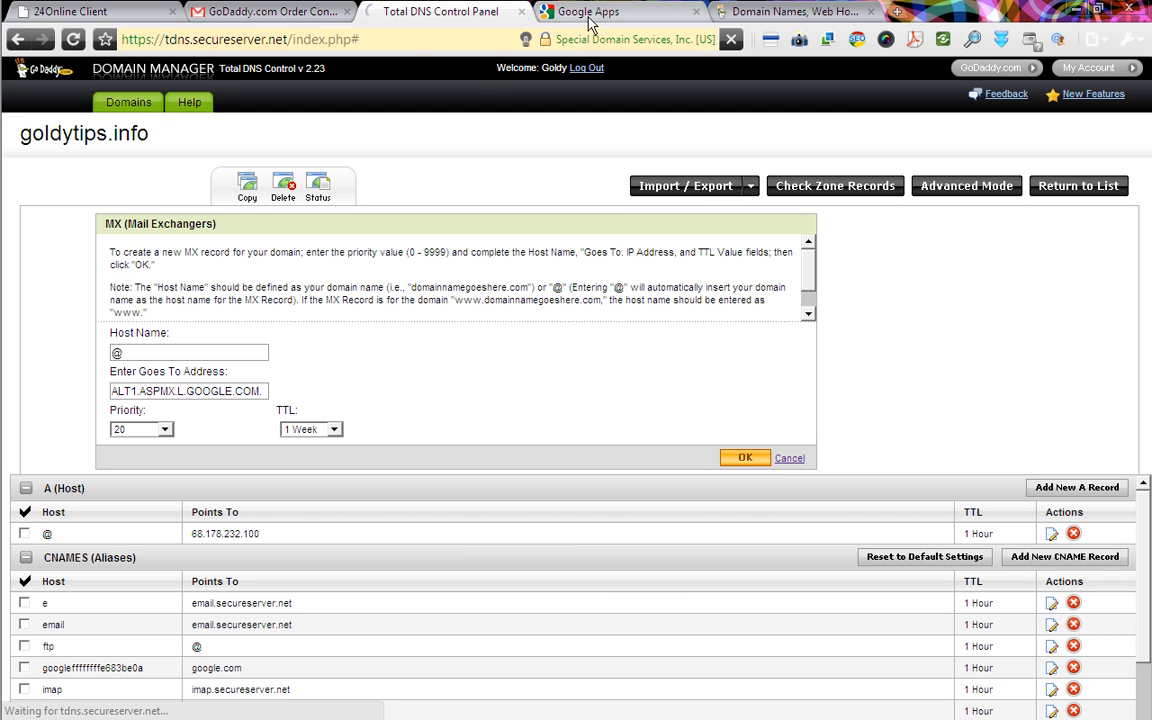
left_click(588, 12)
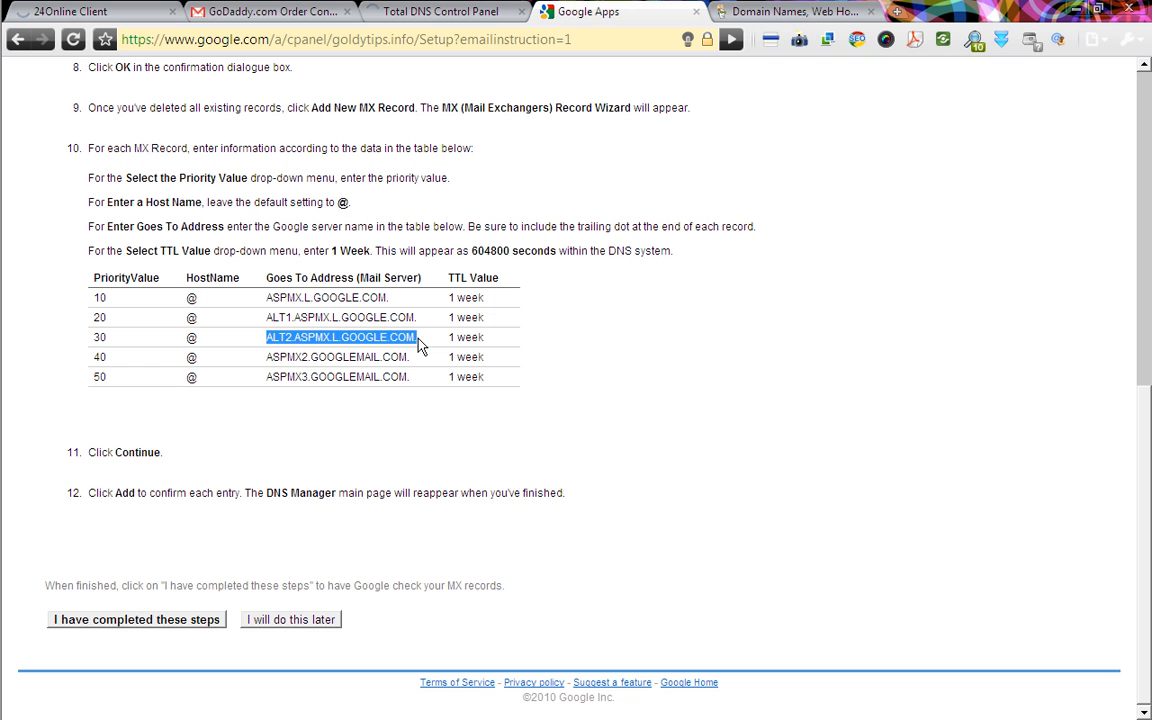
mouse_move(456, 28)
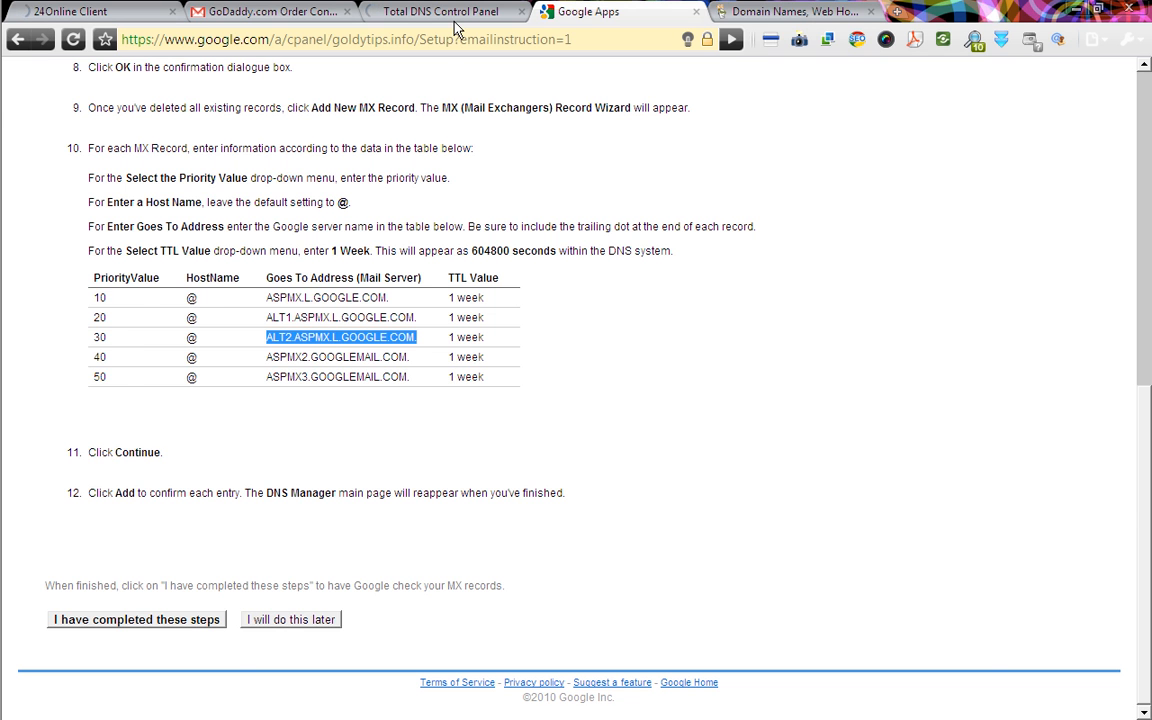
left_click(440, 12)
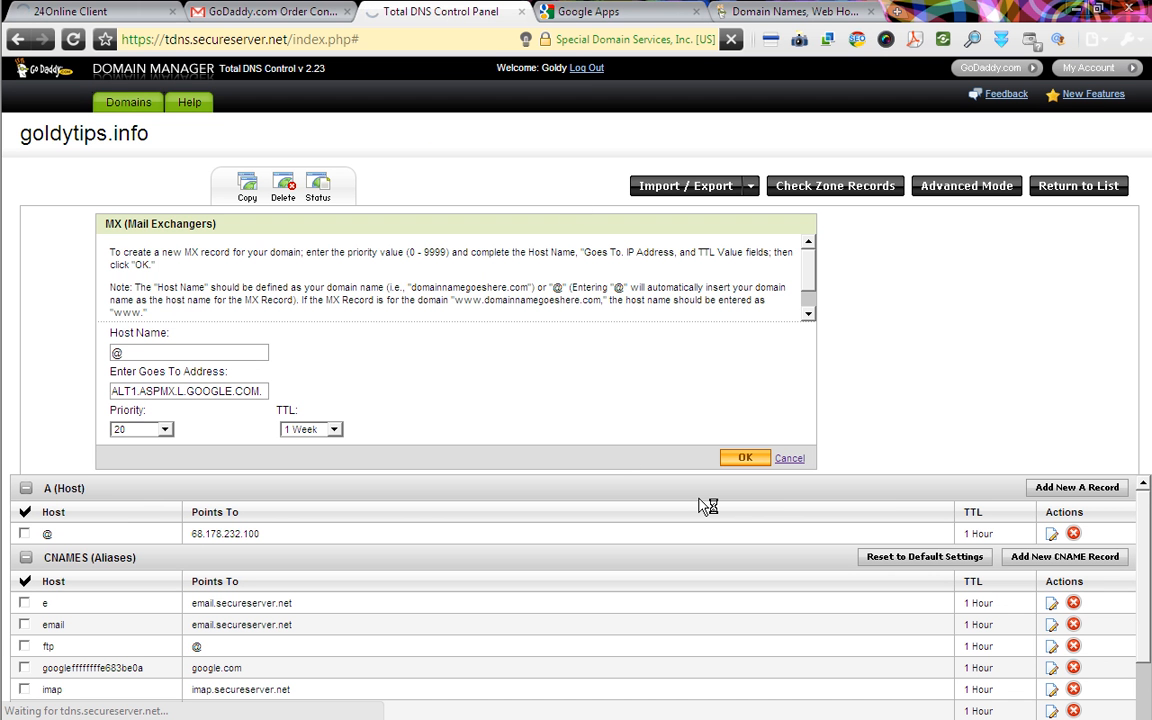
left_click(744, 456)
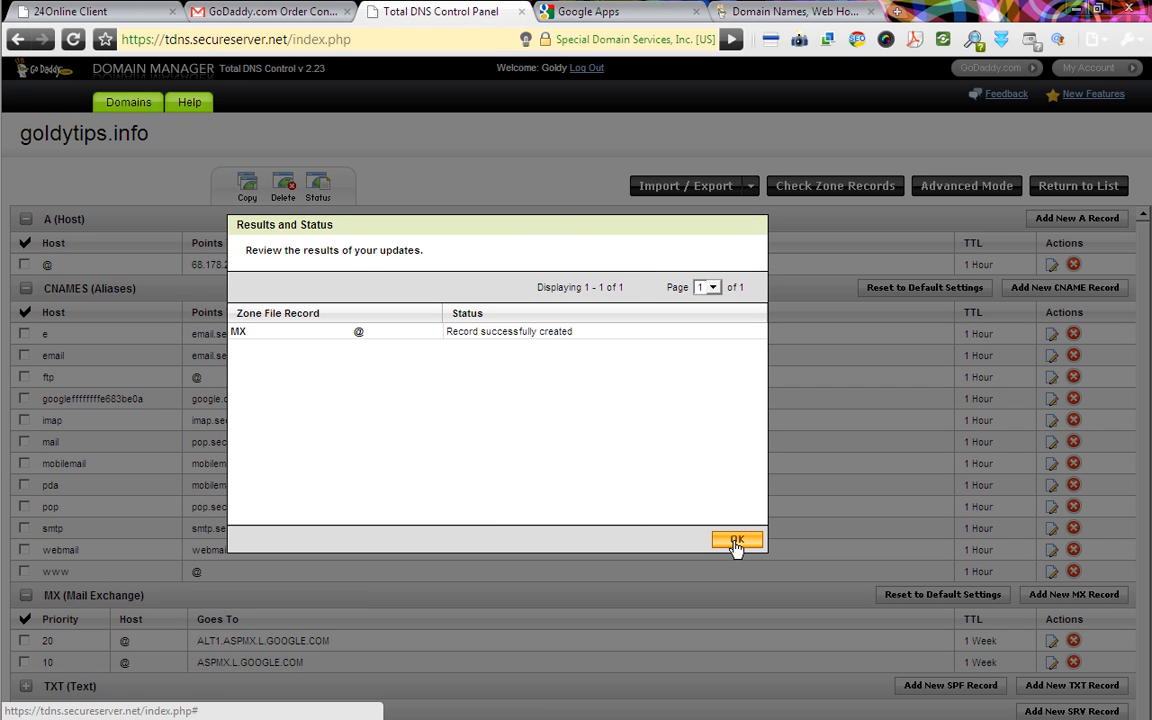
left_click(736, 540)
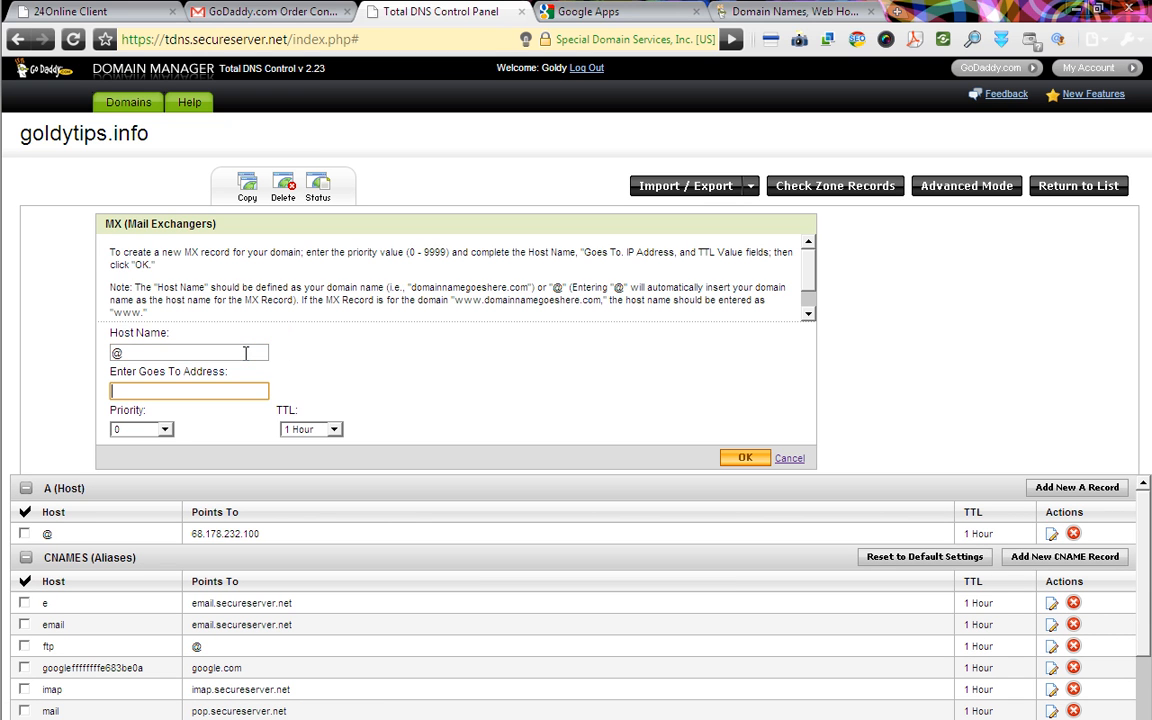
Add MX record ALT2.ASPMX.L.GOOGLE.COM., priority 30, TTL one week.
type("ALT2.ASPMX.L.GOOGLE.COM.")
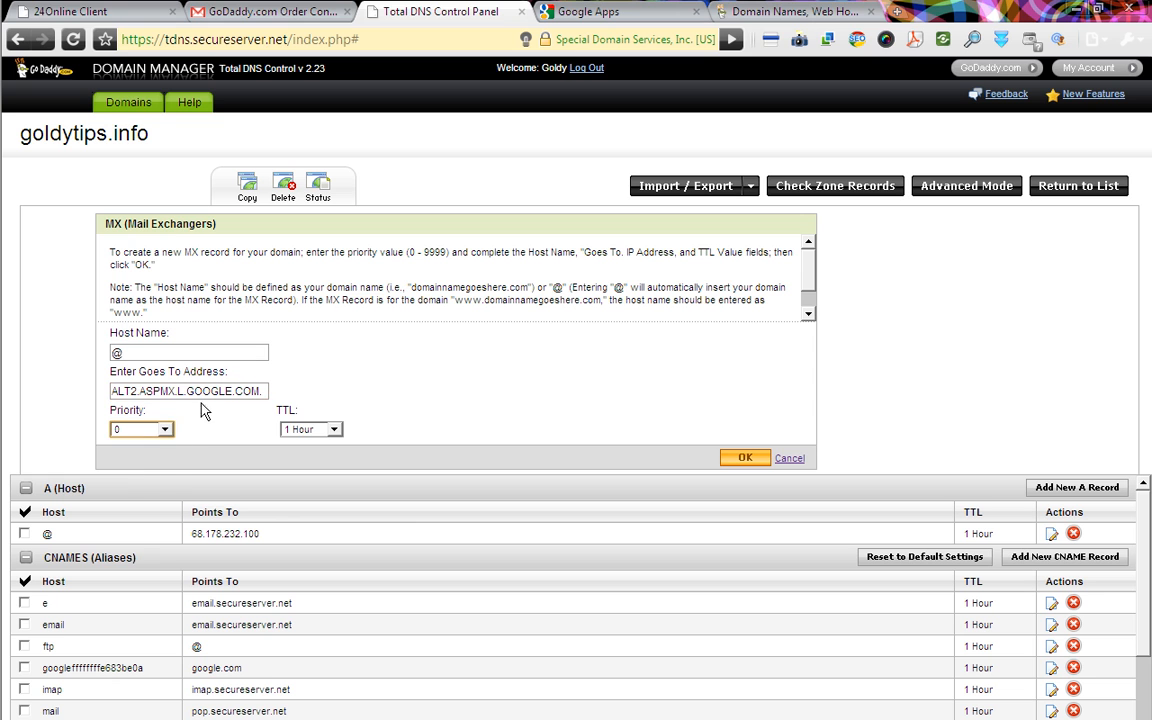
left_click(164, 428)
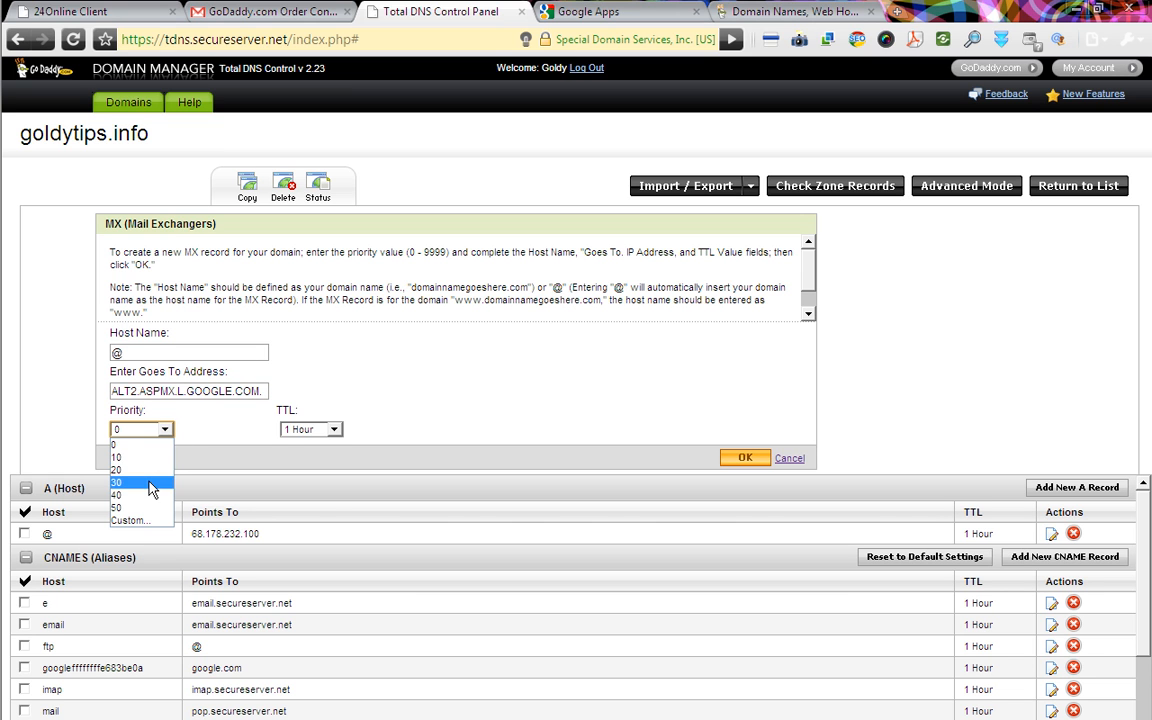
left_click(116, 482)
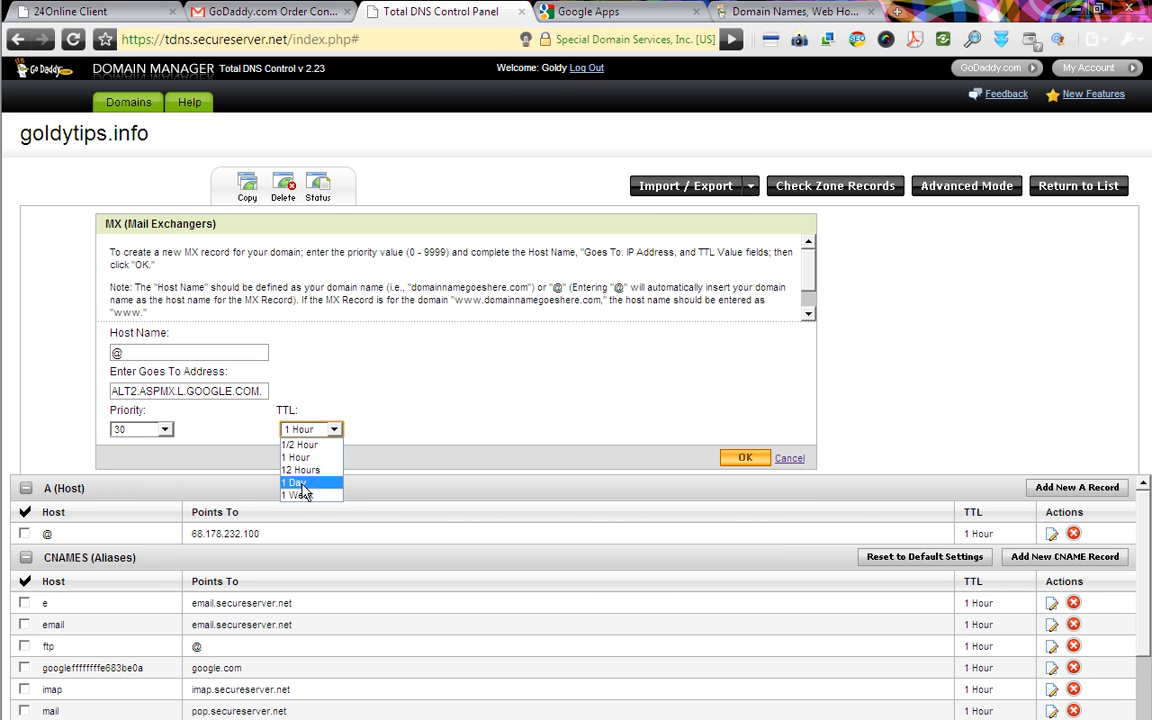
left_click(296, 496)
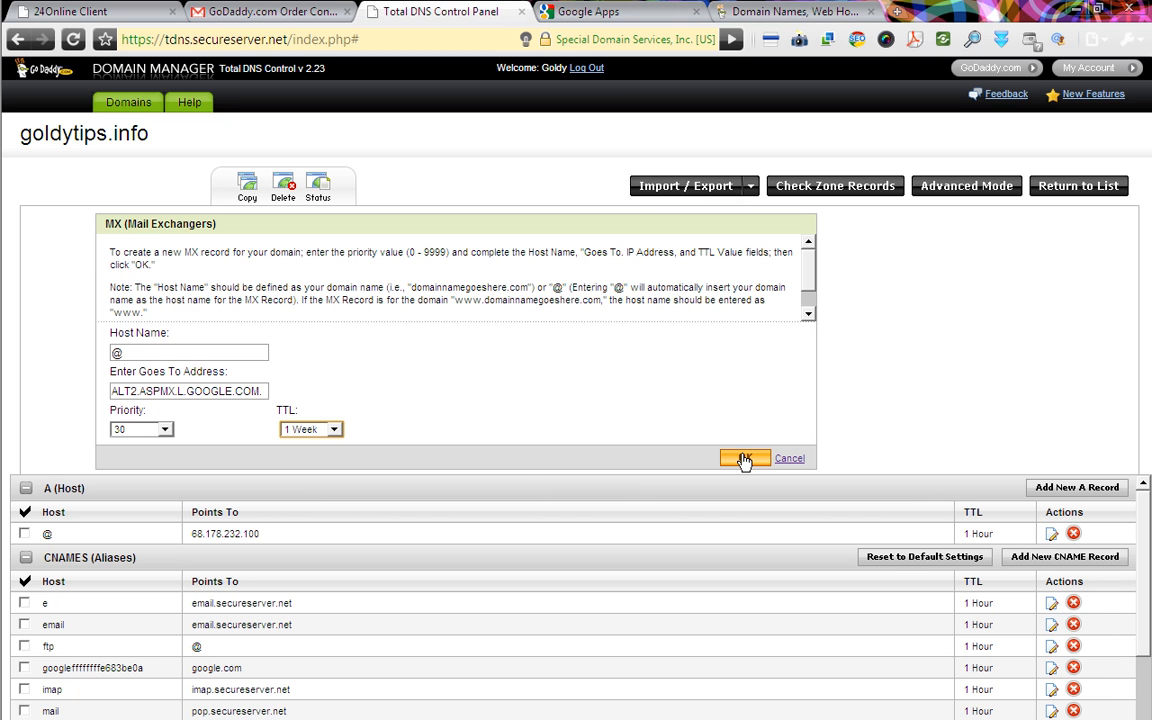
left_click(744, 458)
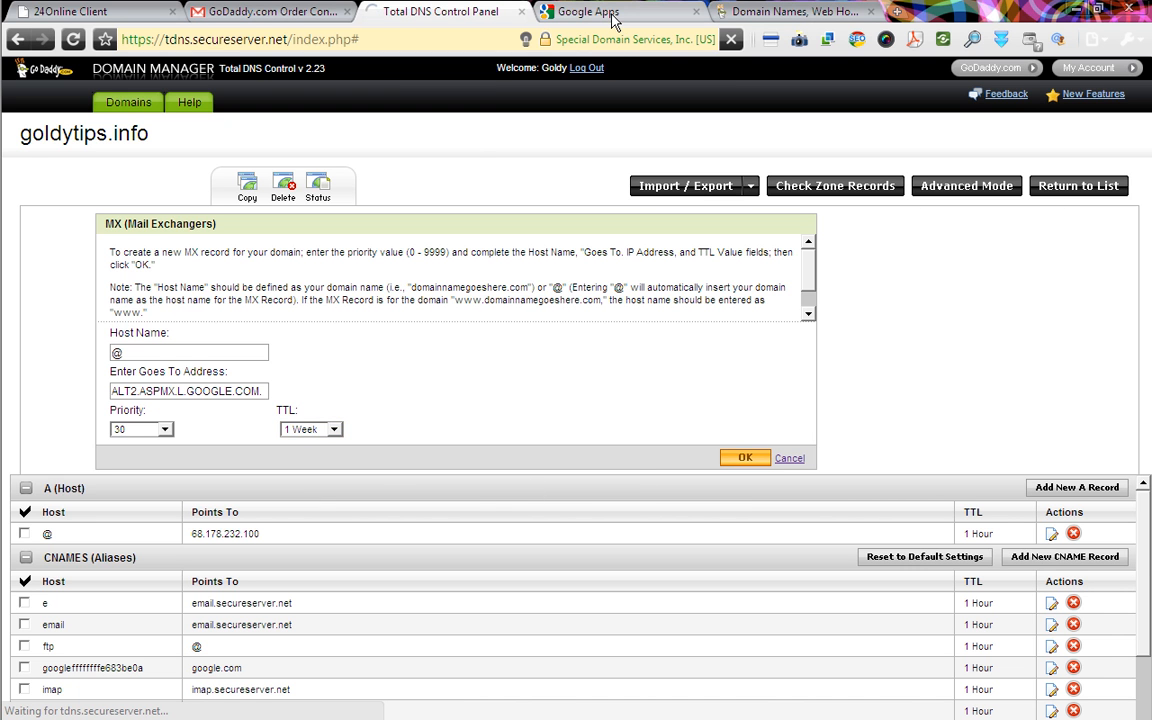
Copy the next address from Google and add MX record @ → ASPMX2.GOOGLEMAIL.COM, priority 40, one week.
left_click(620, 12)
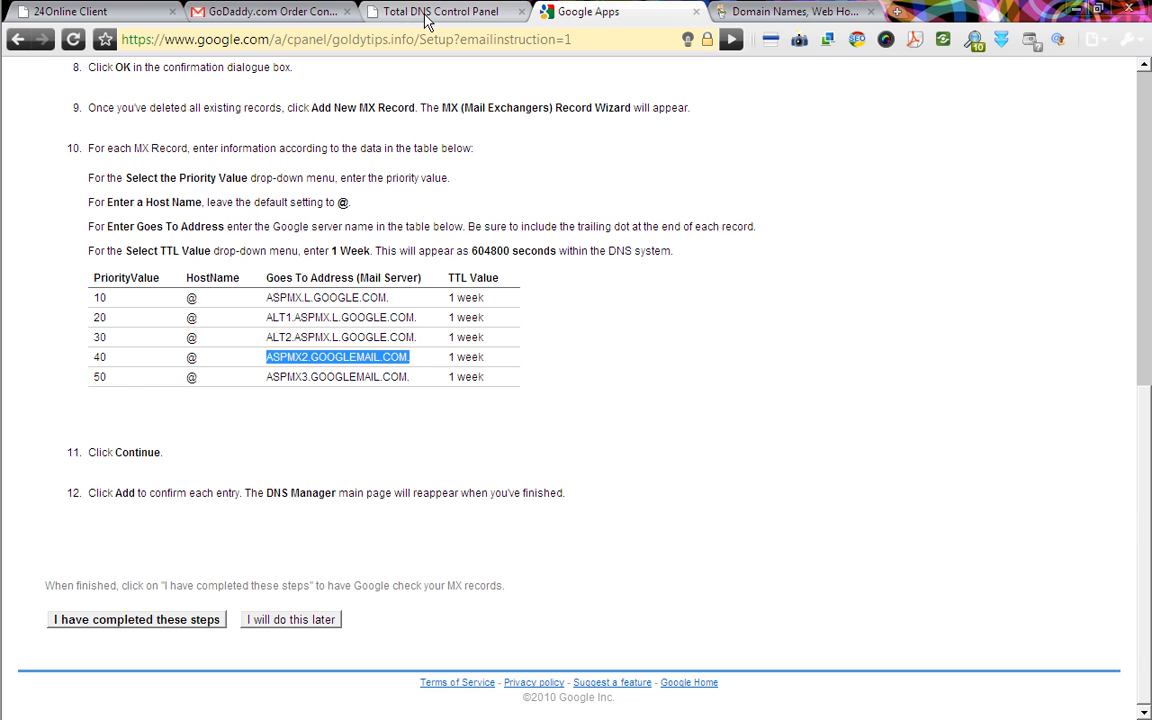
left_click(440, 12)
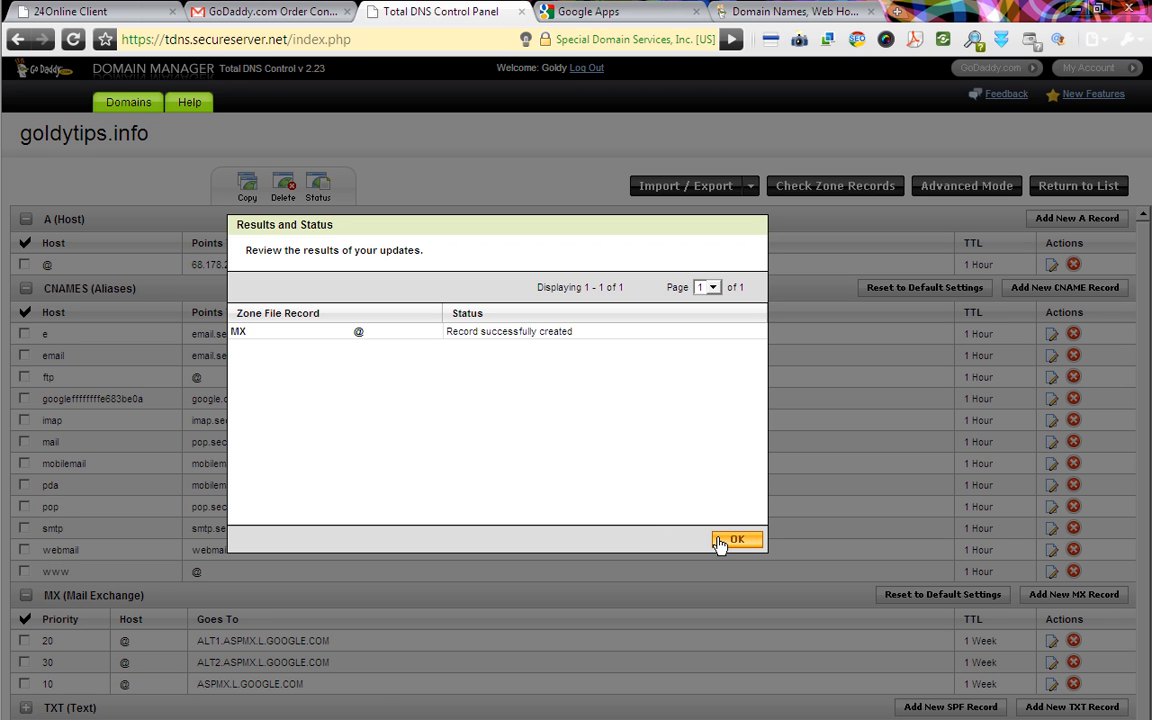
left_click(736, 540)
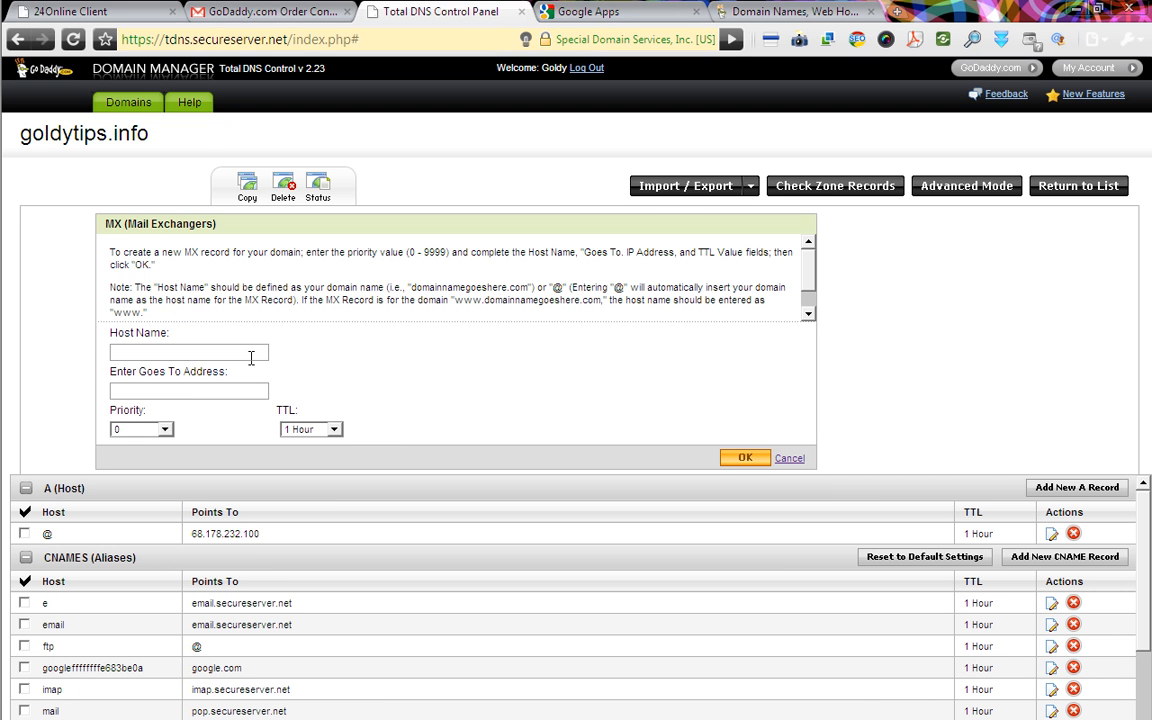
type("@")
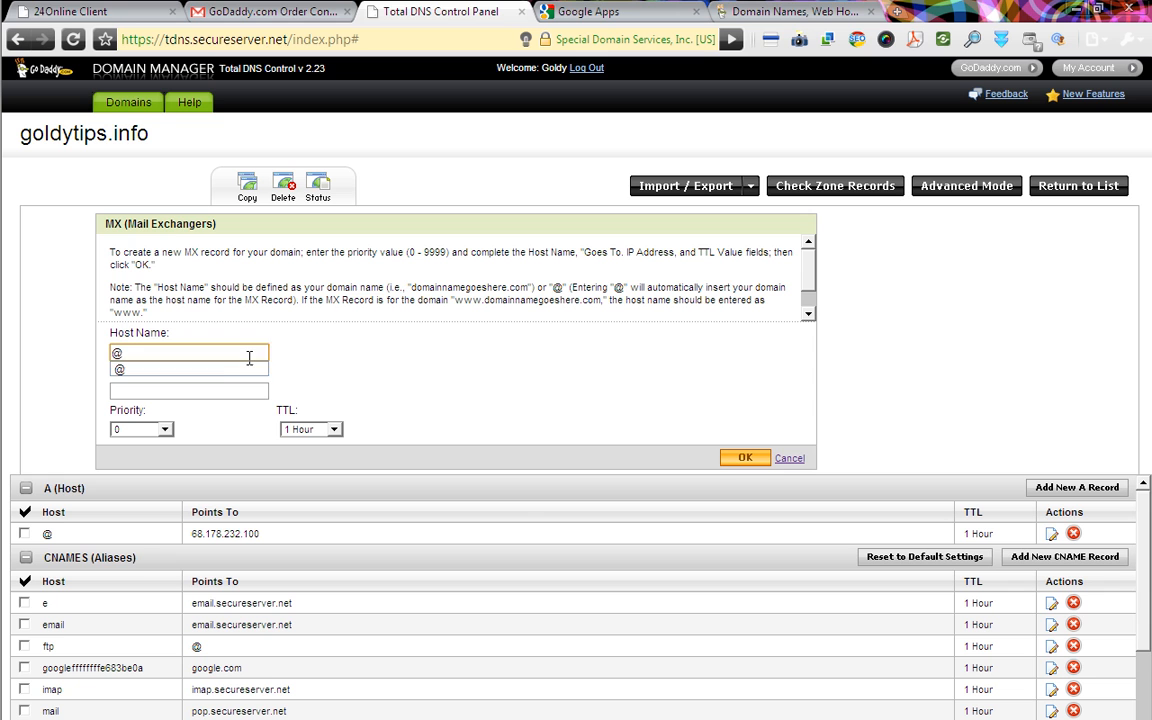
type("ASPMX2.GOOGLEMAIL.COM.")
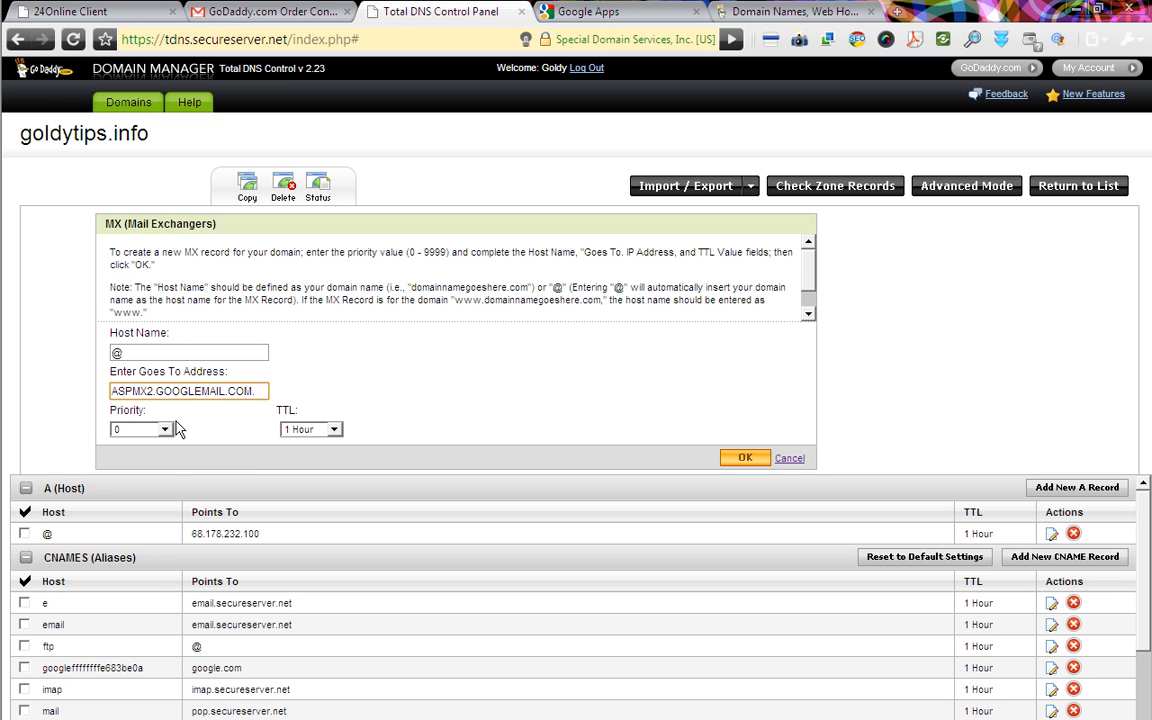
left_click(164, 428)
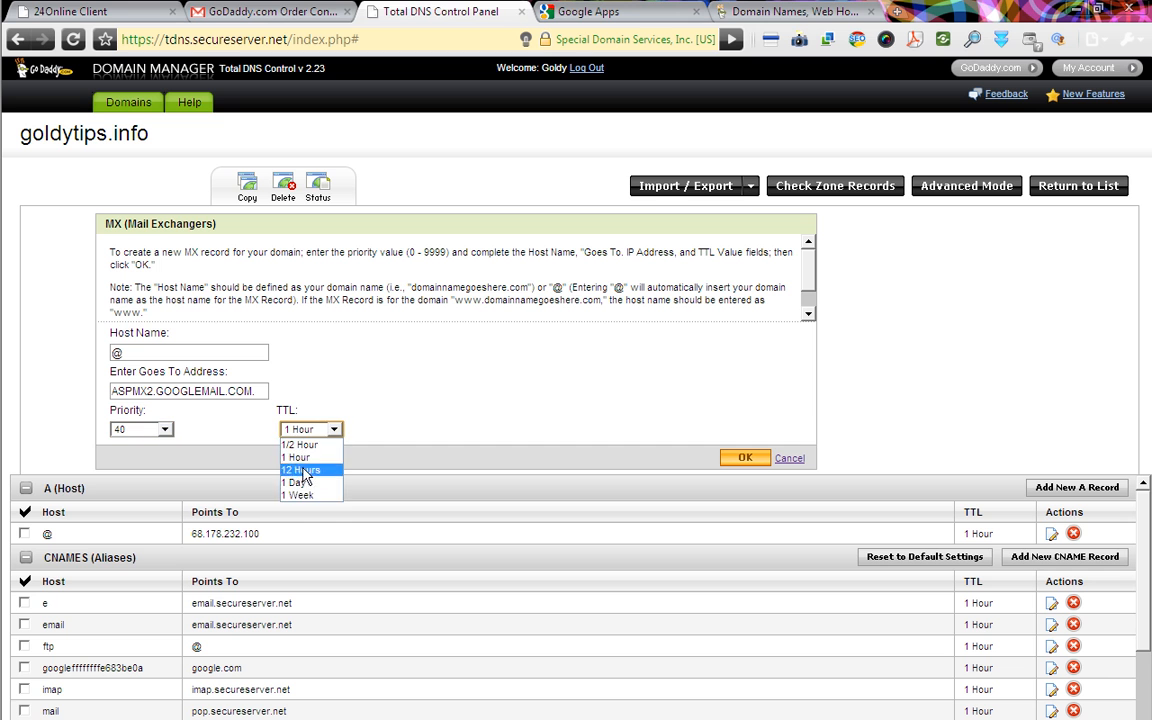
left_click(308, 496)
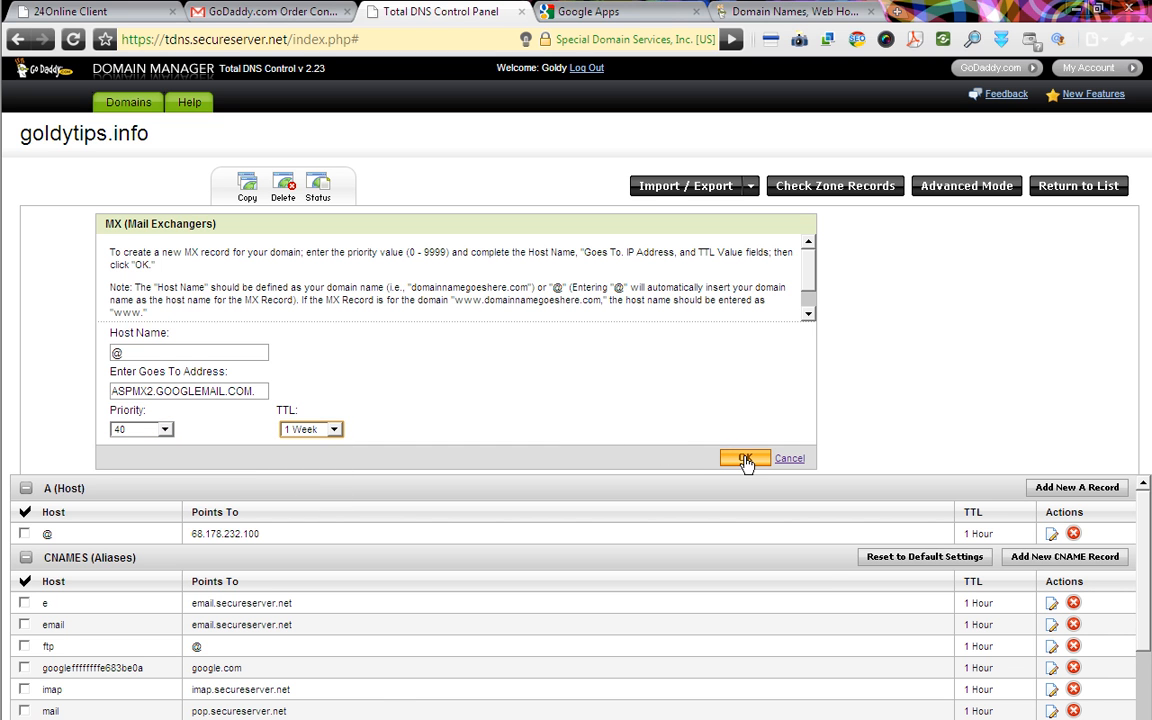
left_click(744, 458)
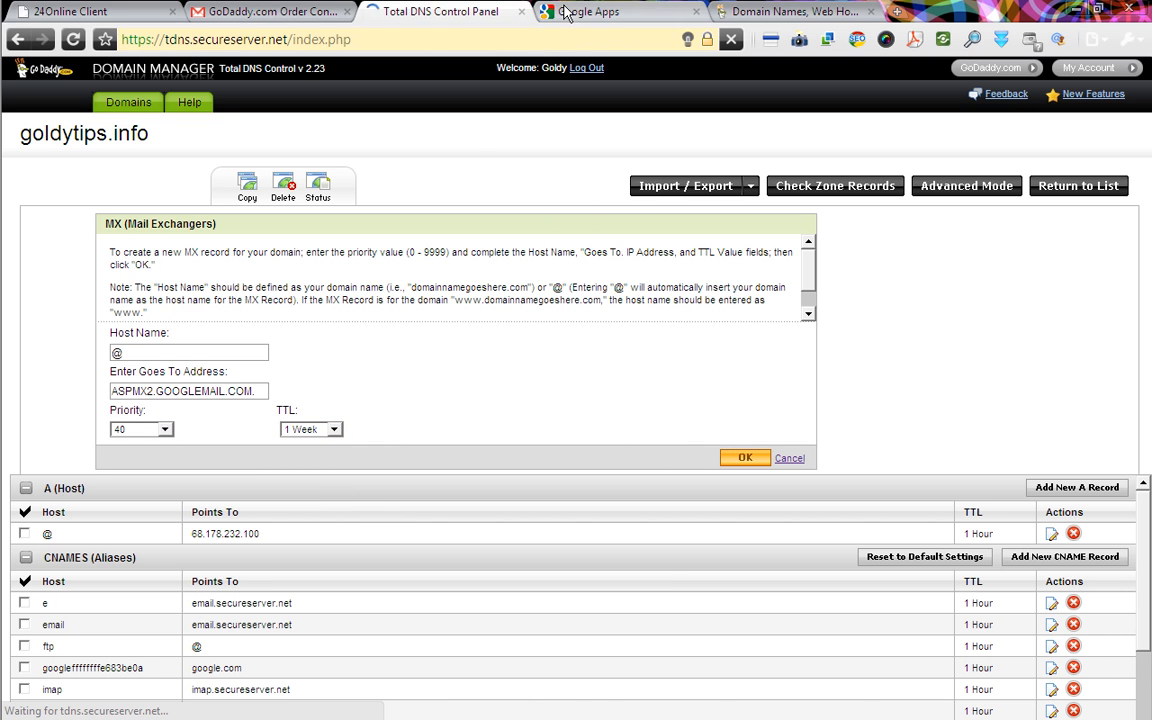
Copy ASPMX3.GOOGLEMAIL.COM from Google, clear the results and start a new MX record with host @ and that address.
left_click(620, 12)
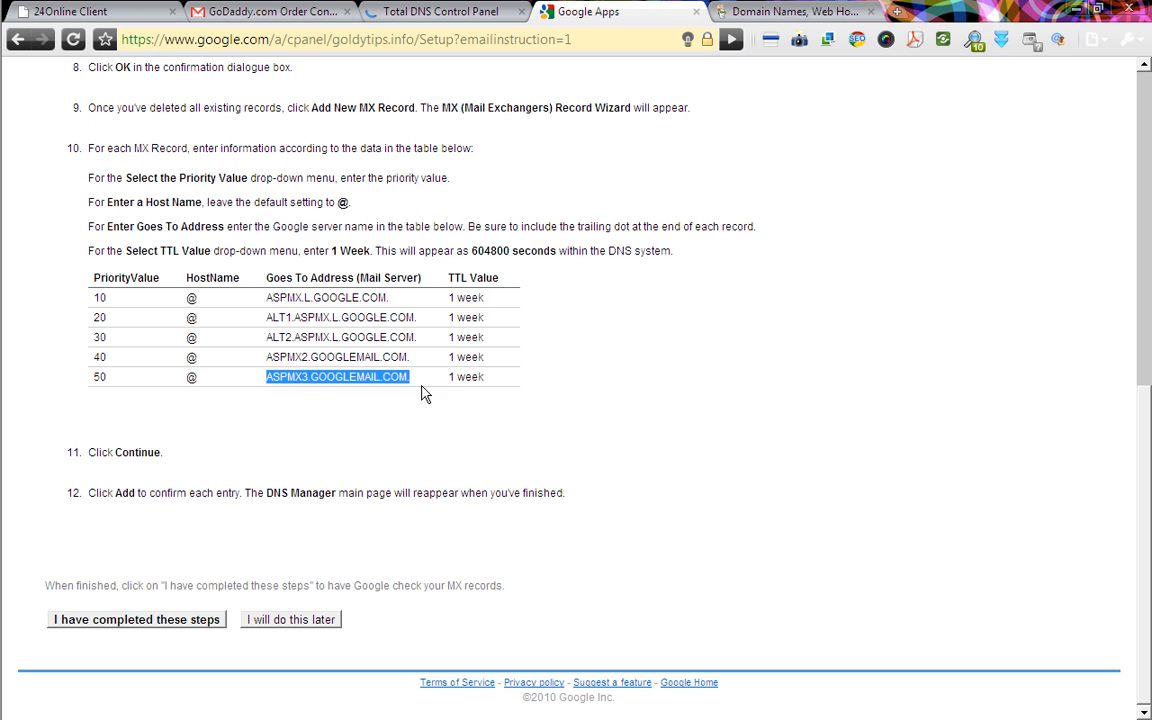
left_click(440, 12)
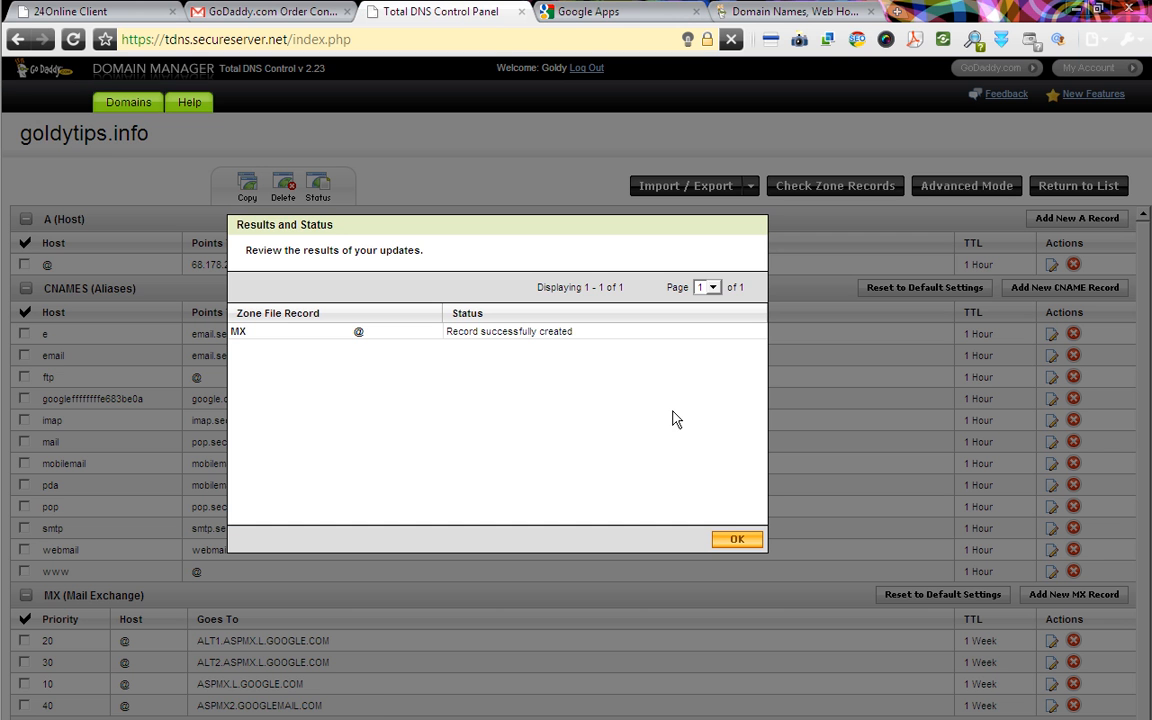
left_click(736, 540)
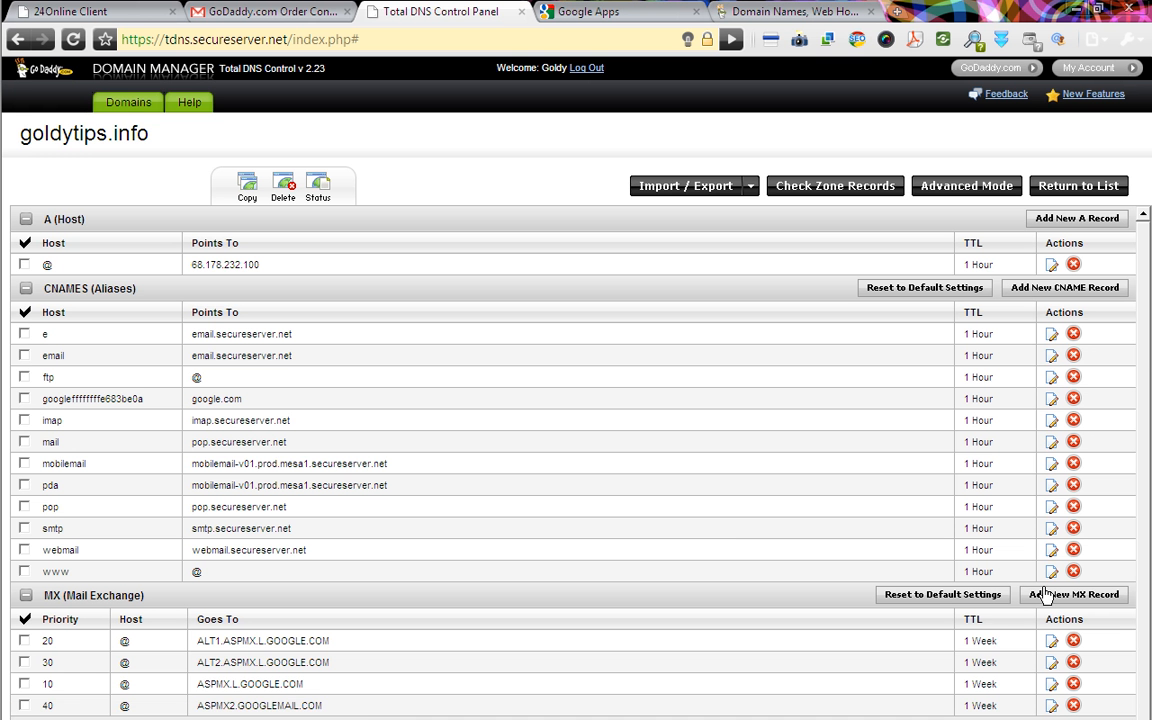
left_click(1072, 594)
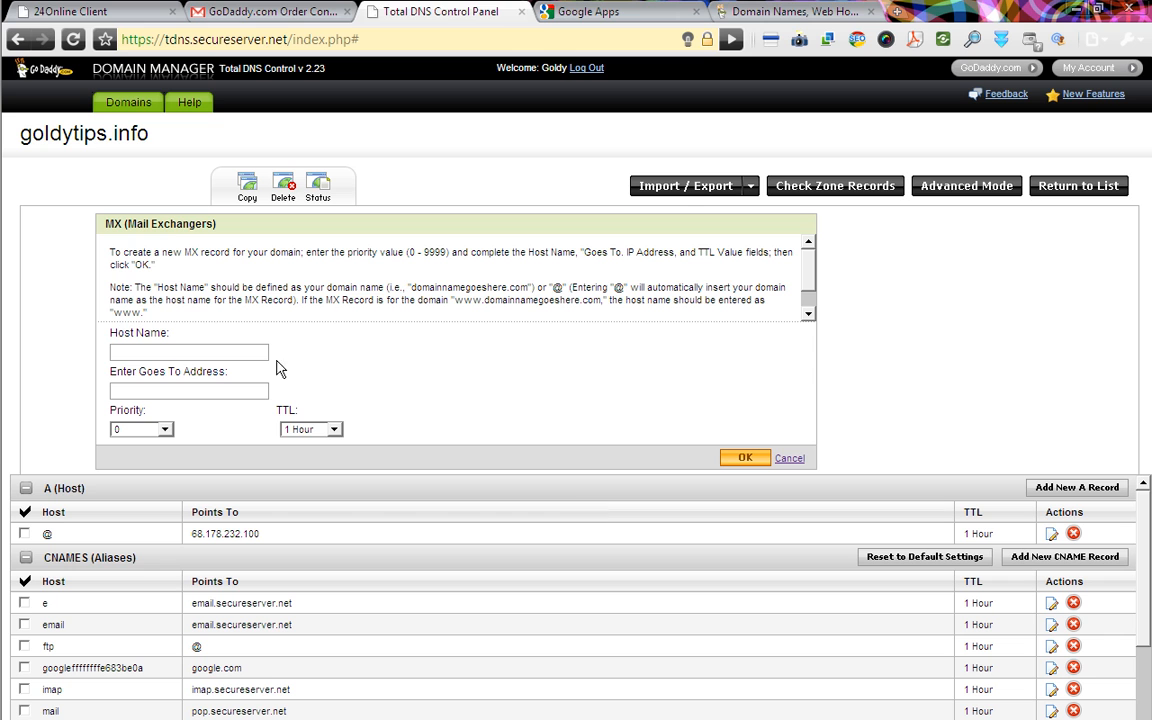
type("@")
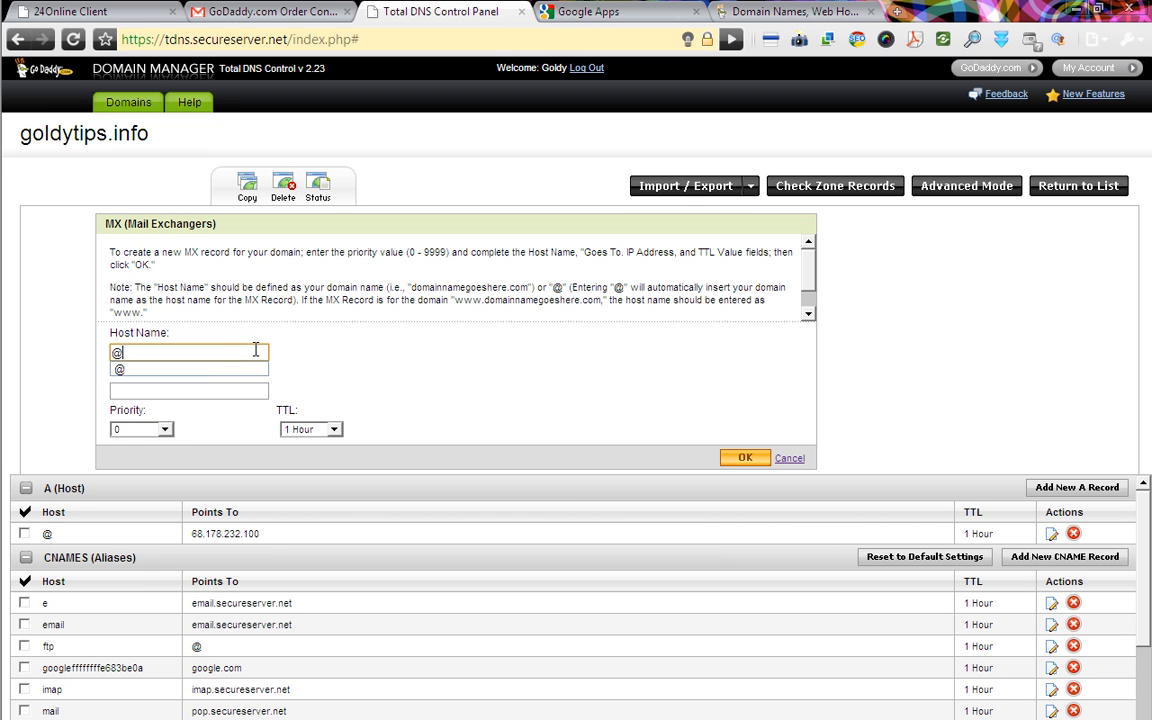
type("ASPMX3.GOOGLEMAIL.COM.")
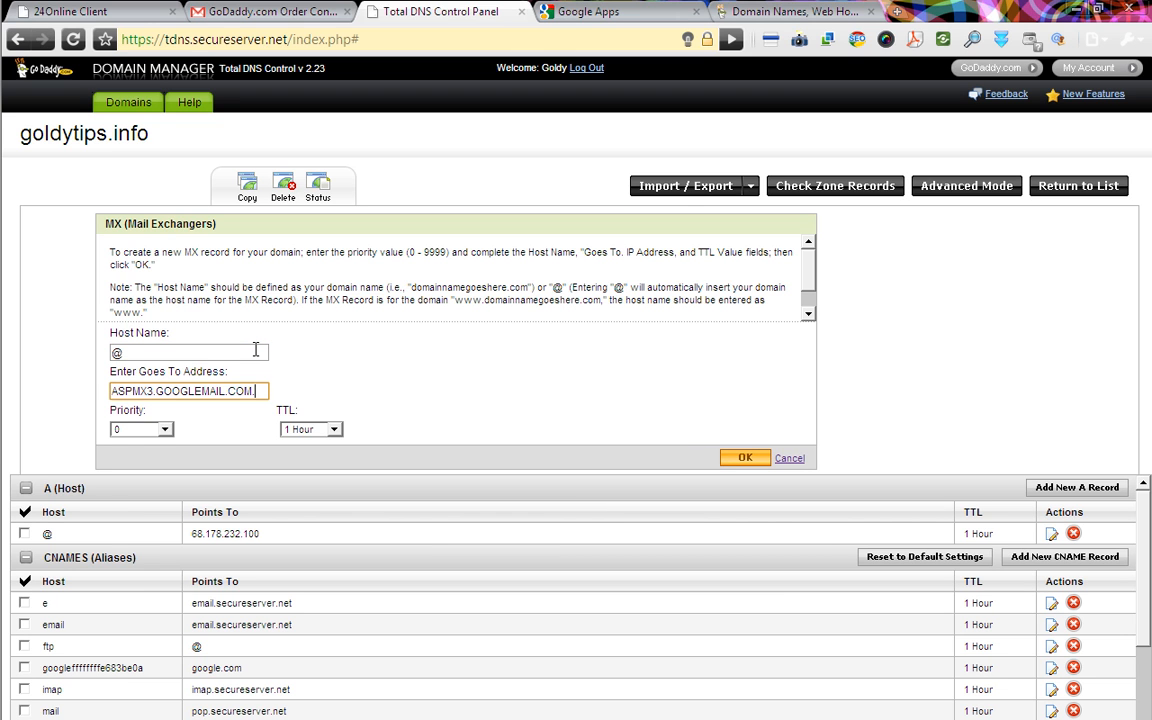
Set priority 50 and TTL one week, submit the record and confirm the creation results.
scroll("down", 3)
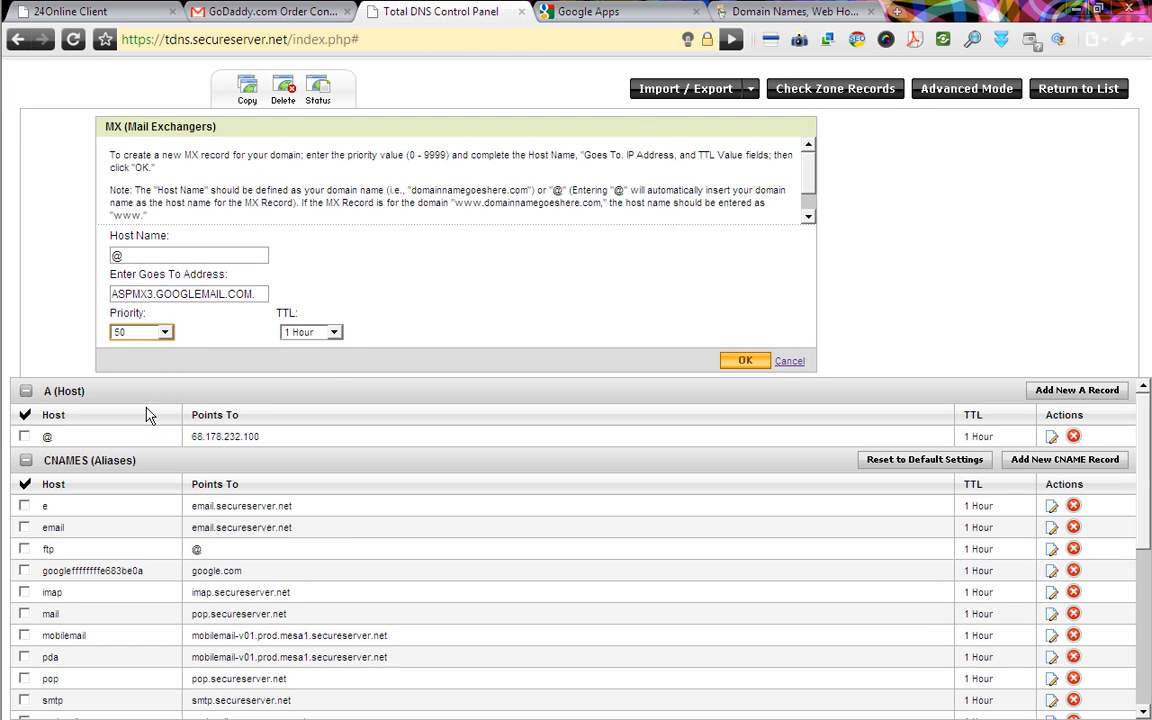
left_click(338, 332)
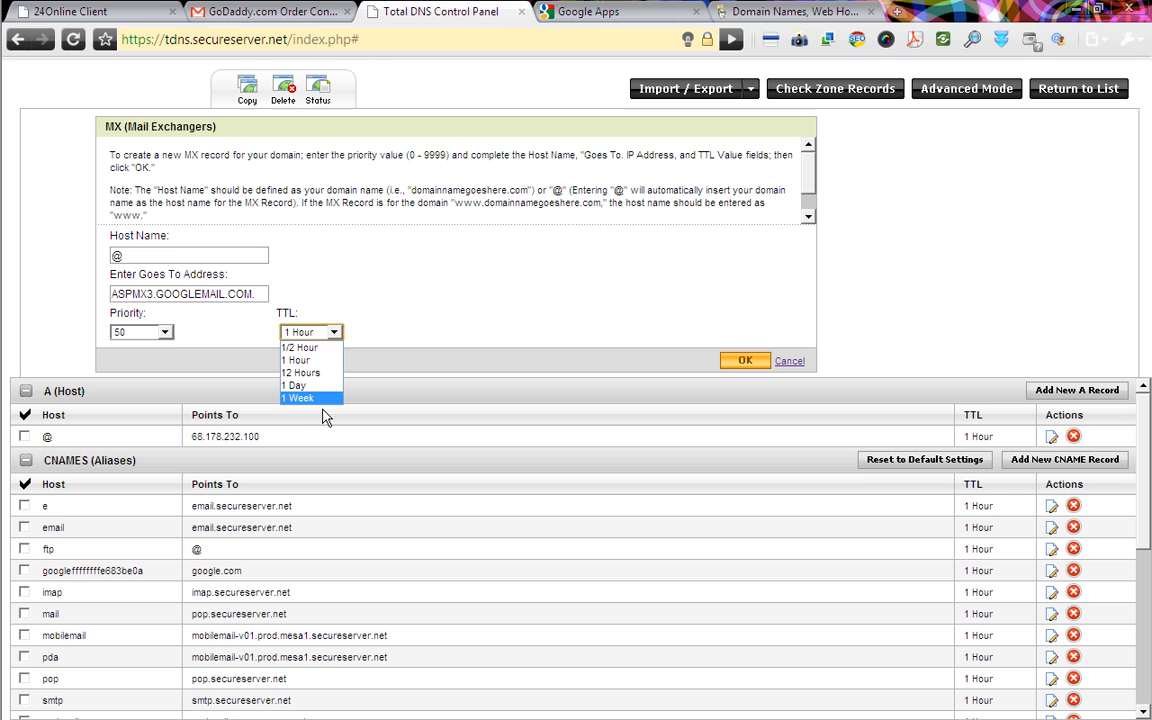
left_click(296, 396)
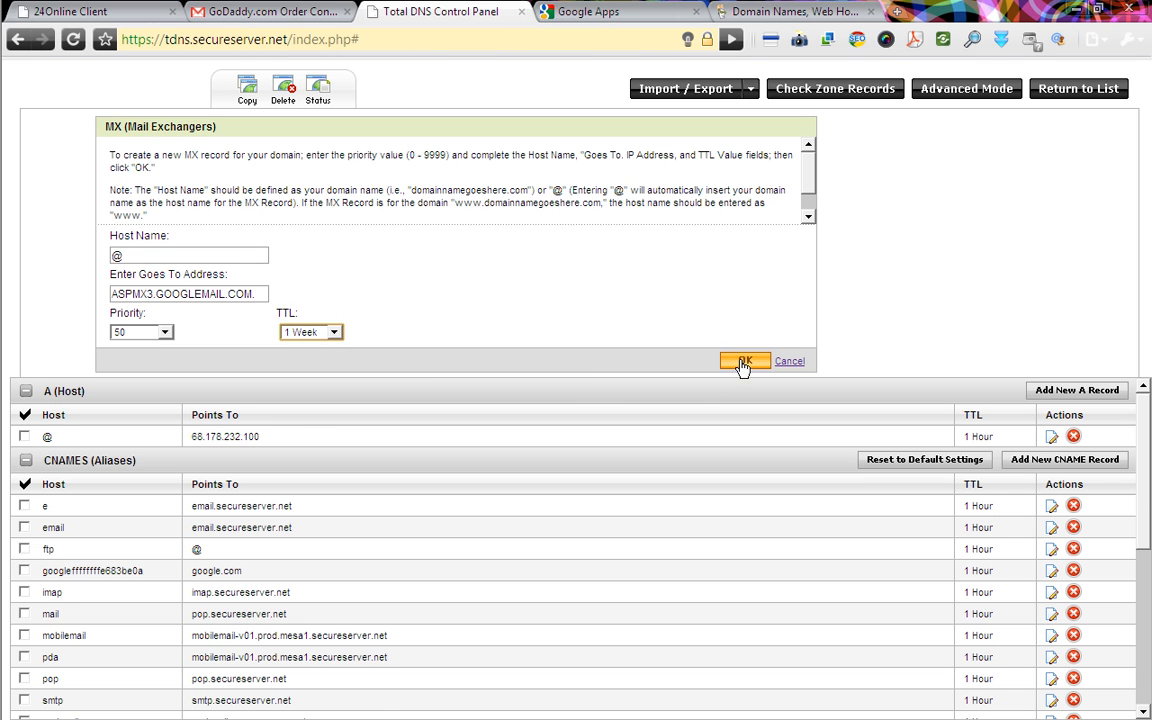
left_click(744, 360)
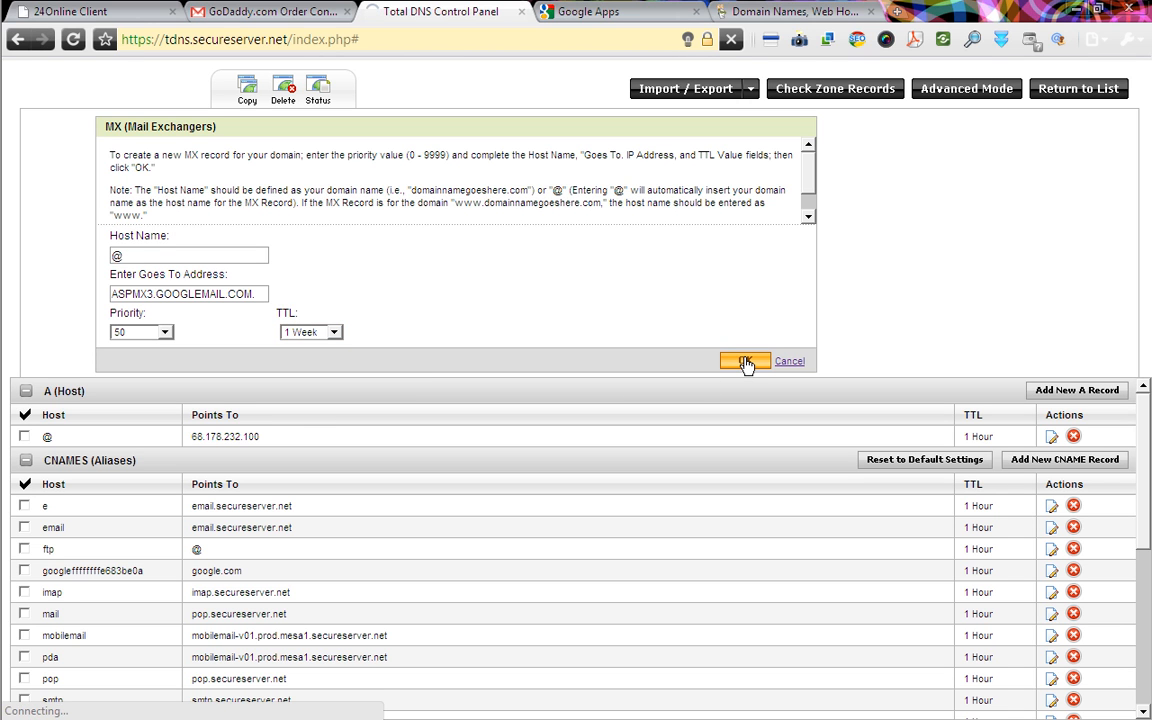
left_click(744, 360)
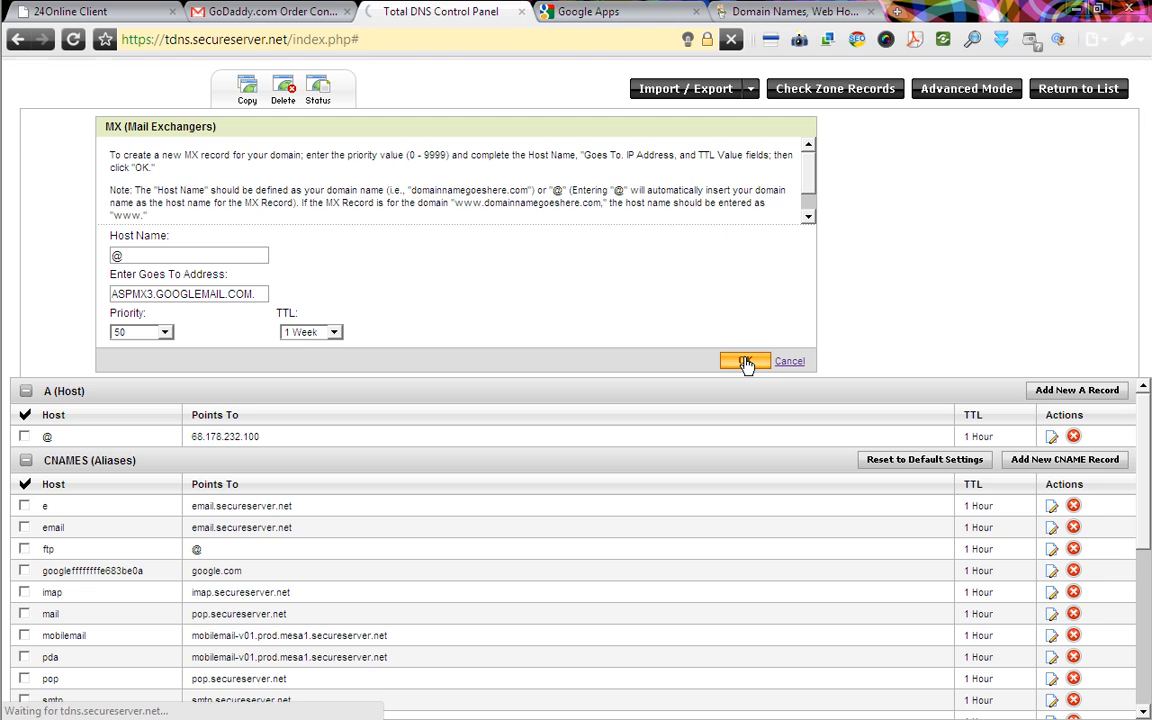
left_click(744, 360)
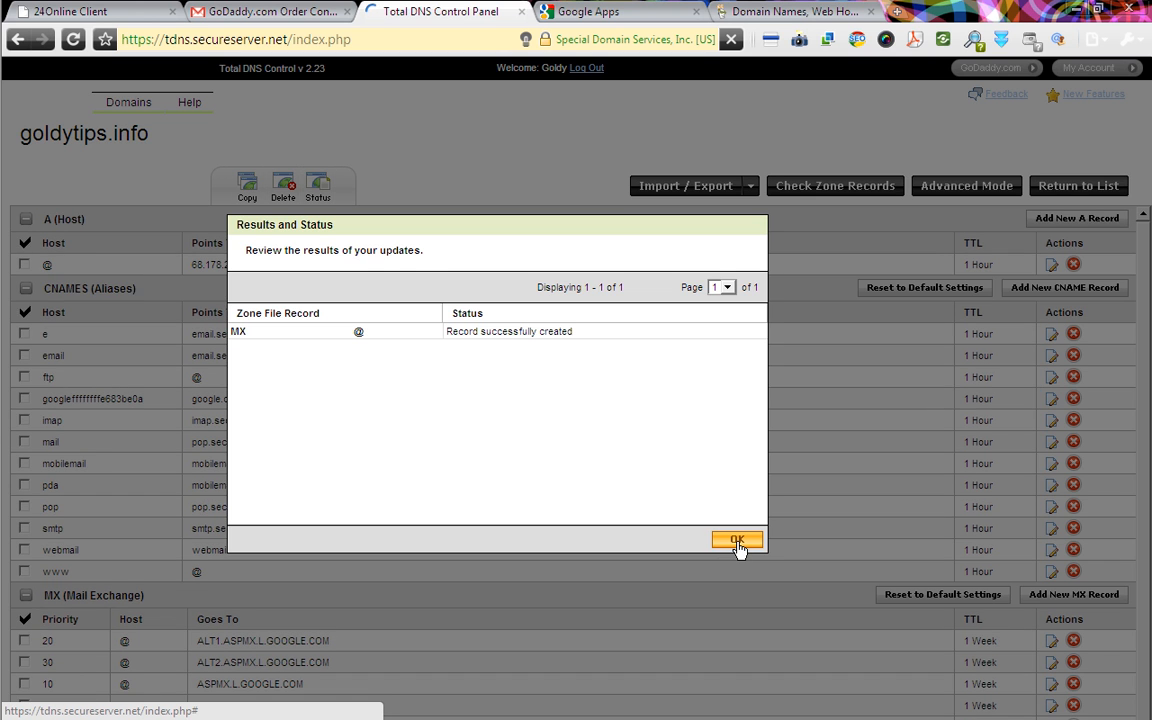
left_click(736, 540)
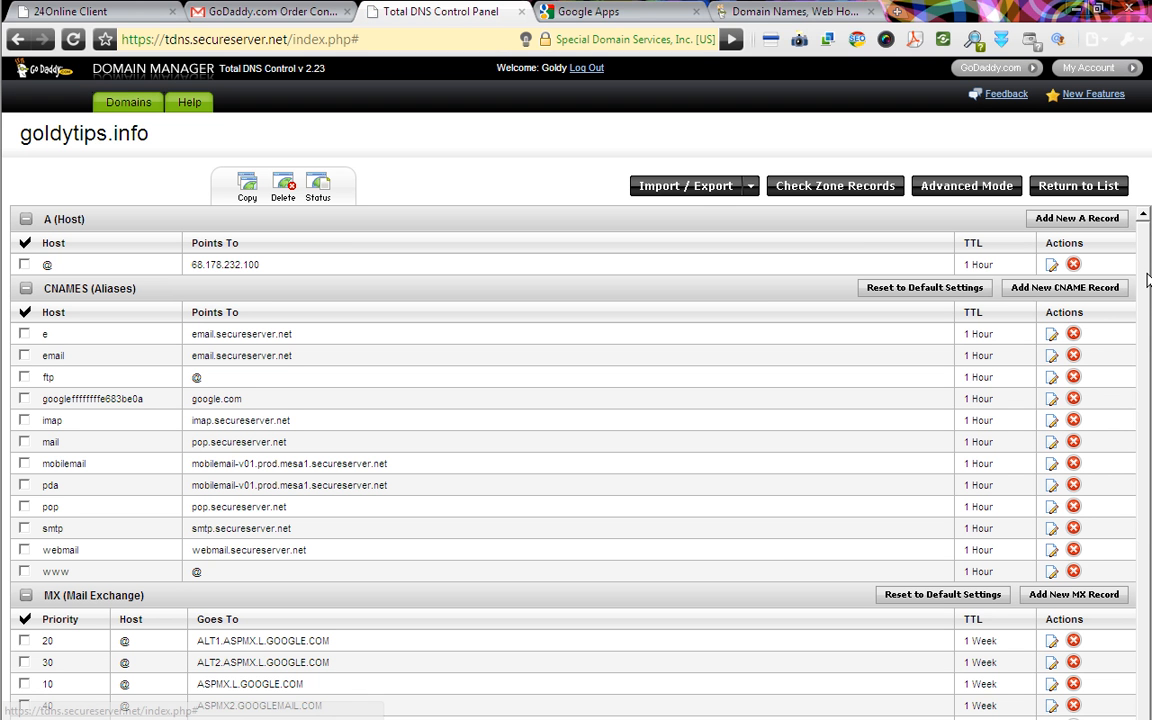
Review the five Google MX records in the MX section and return to the Google Apps tab.
scroll("down", 3)
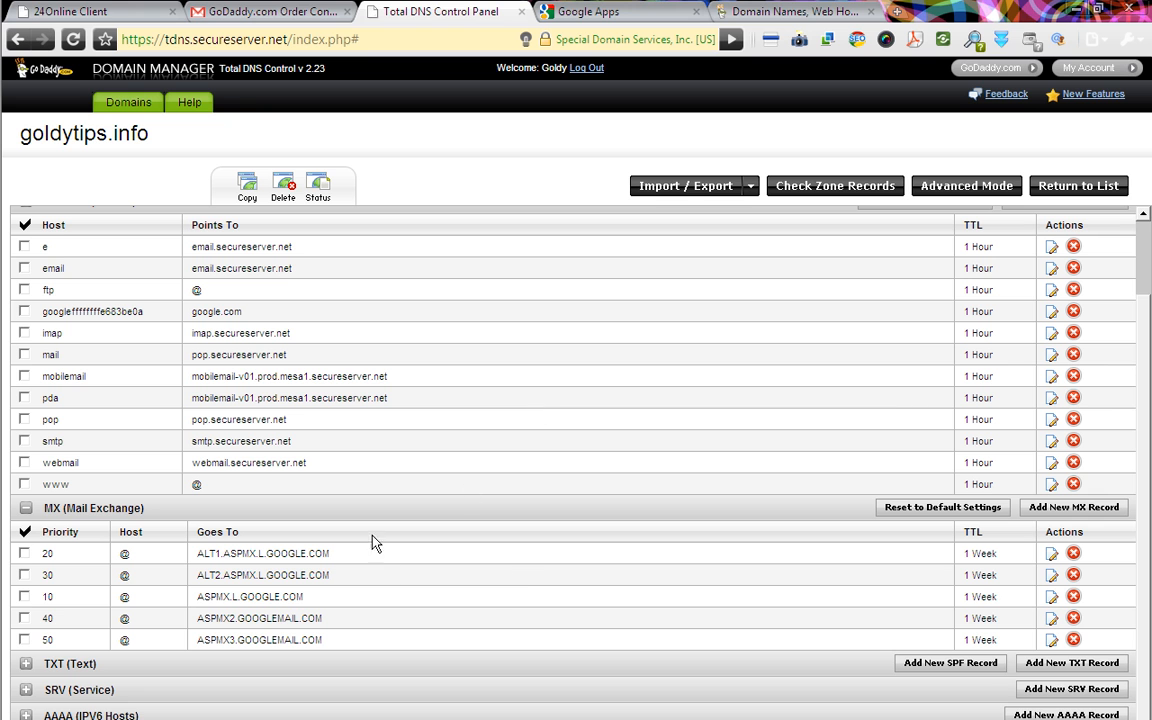
mouse_move(512, 64)
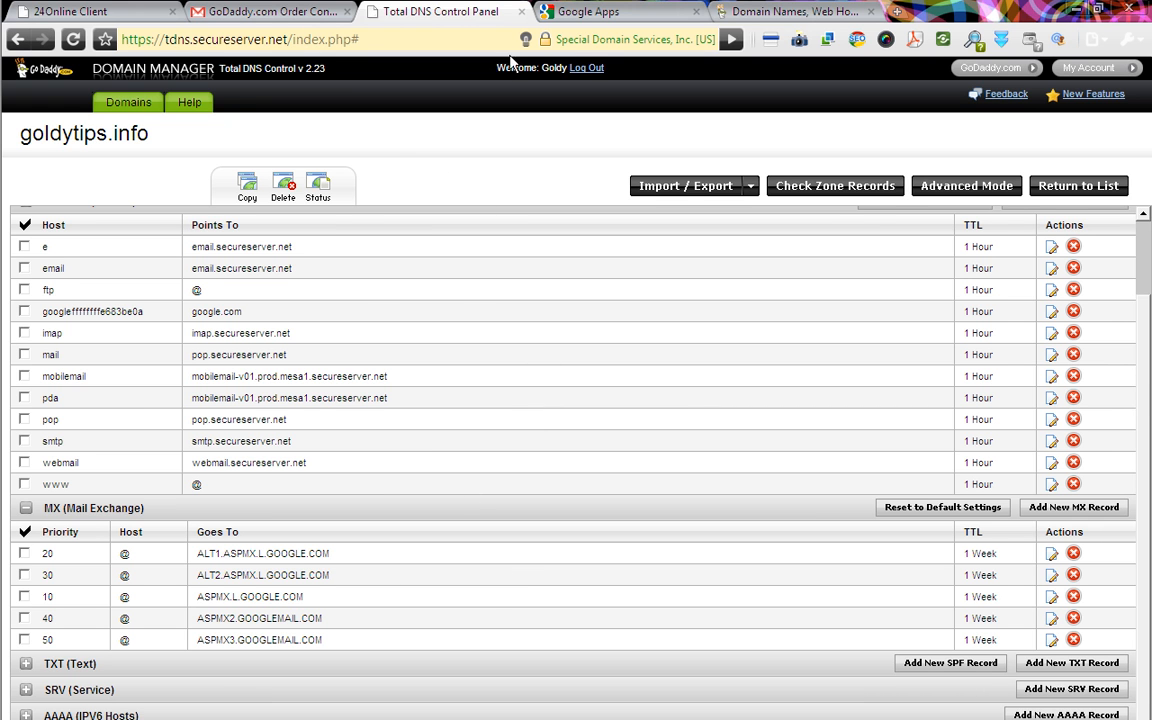
left_click(588, 12)
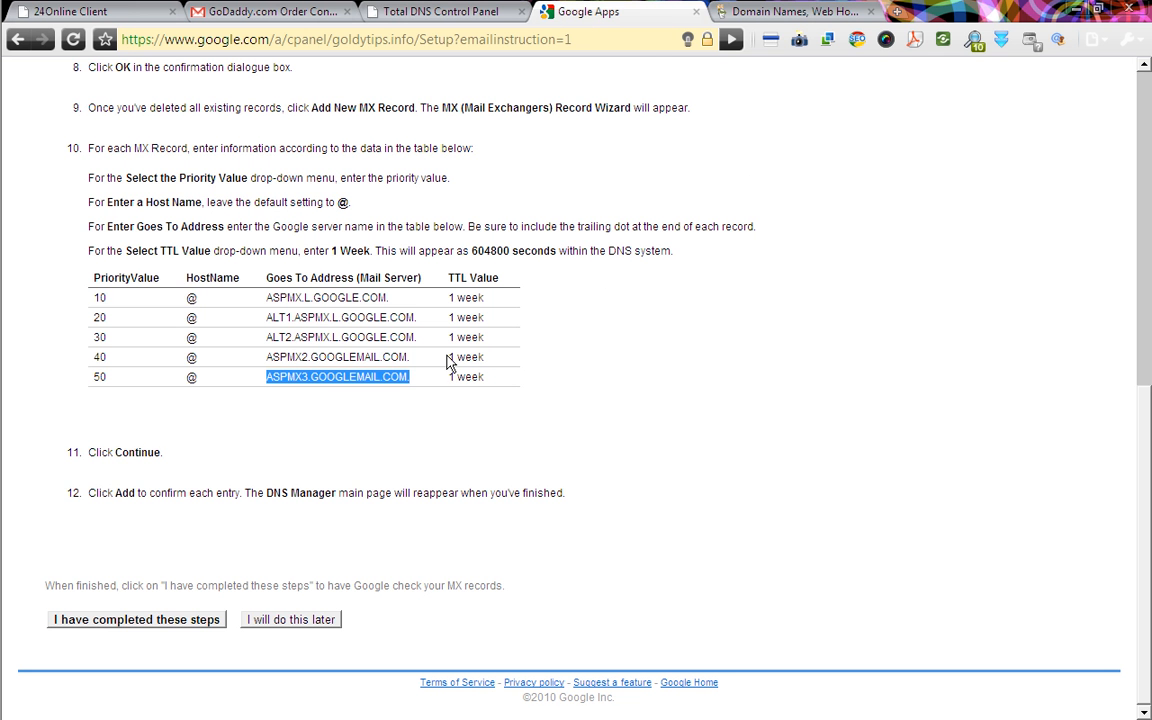
mouse_move(144, 624)
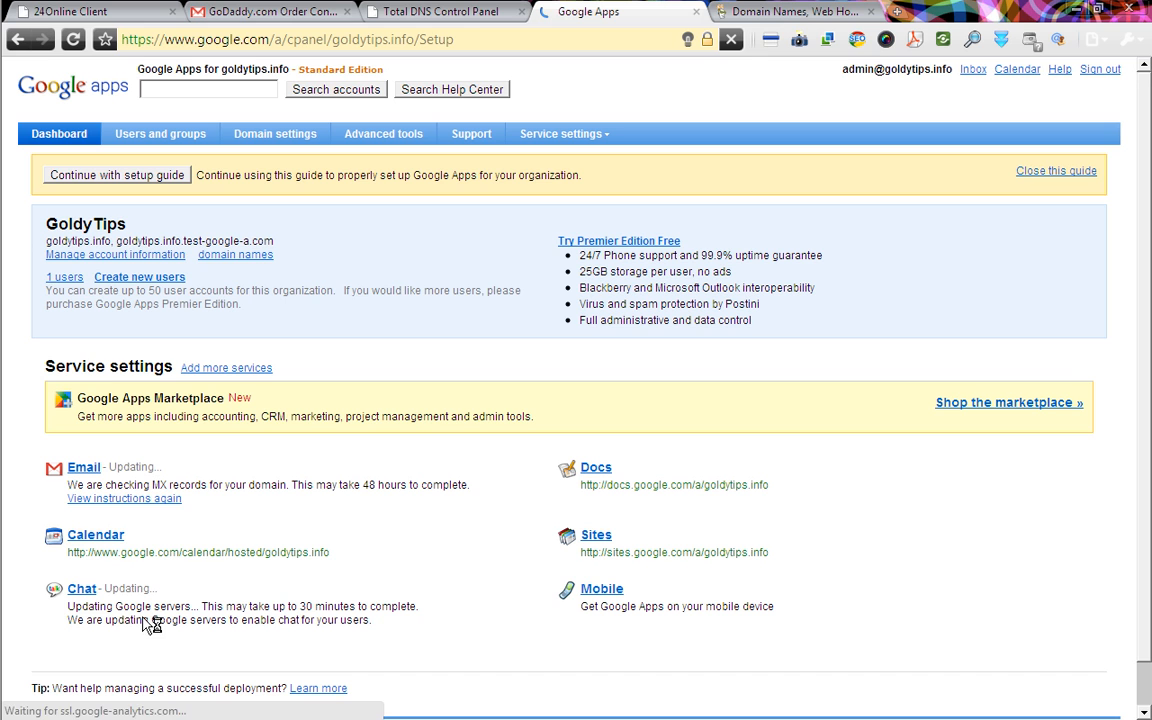
mouse_move(56, 592)
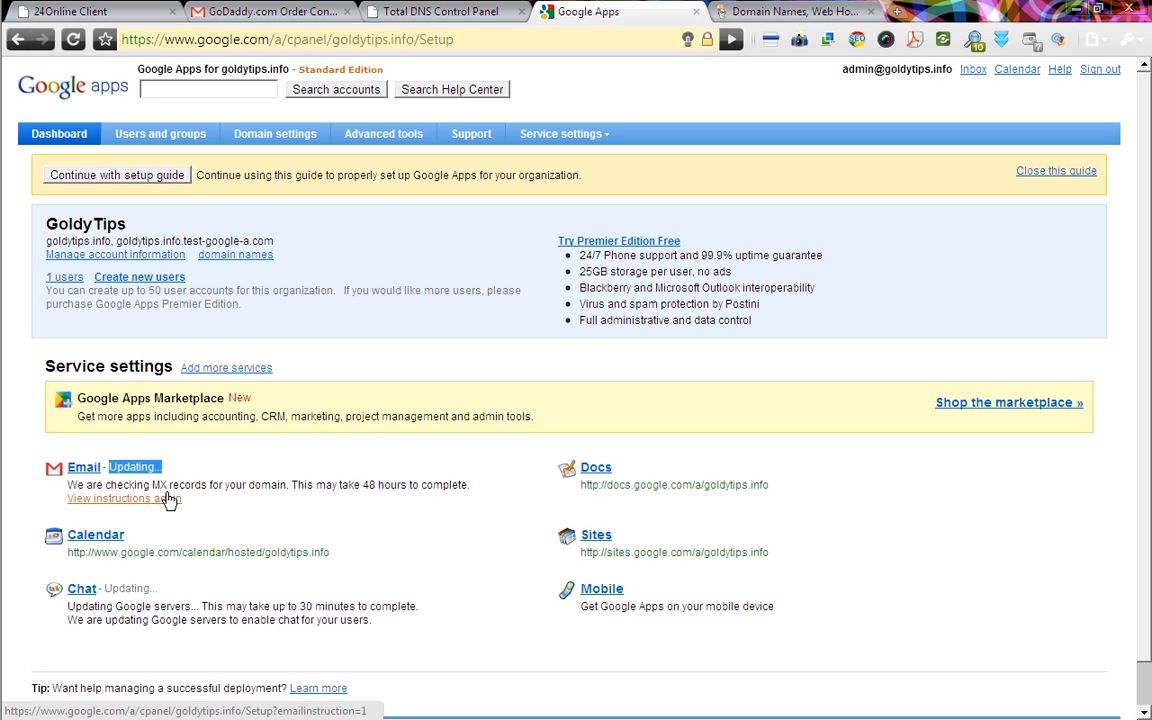
mouse_move(336, 504)
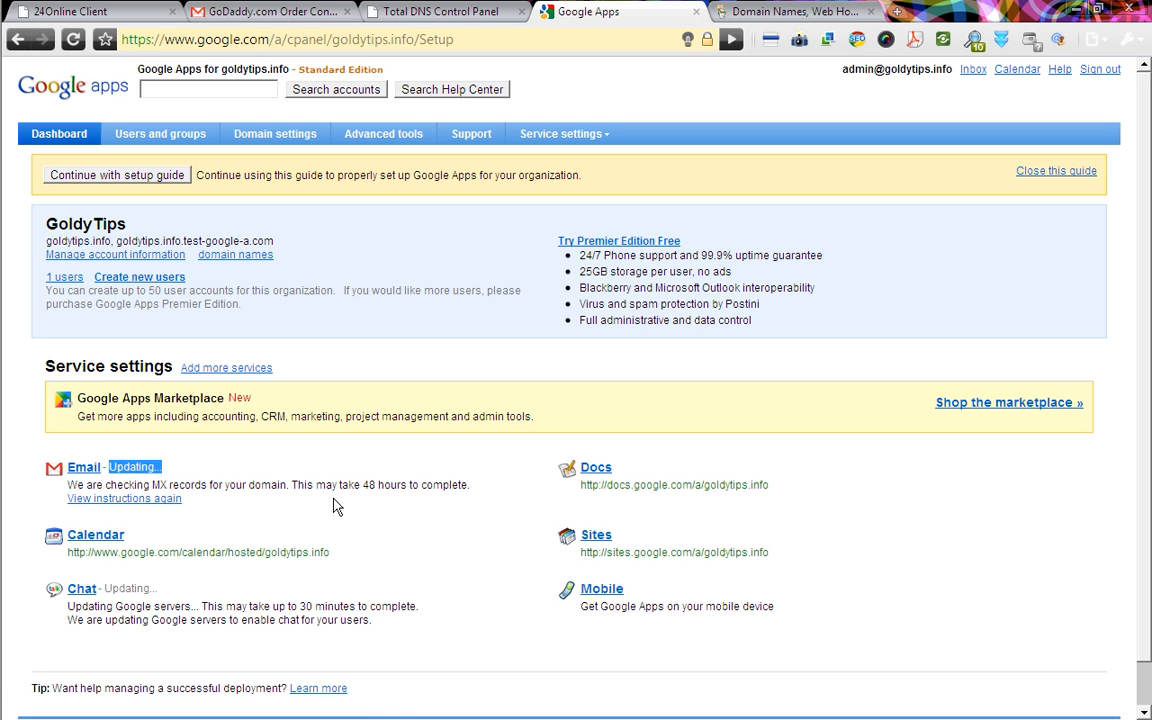
mouse_move(456, 504)
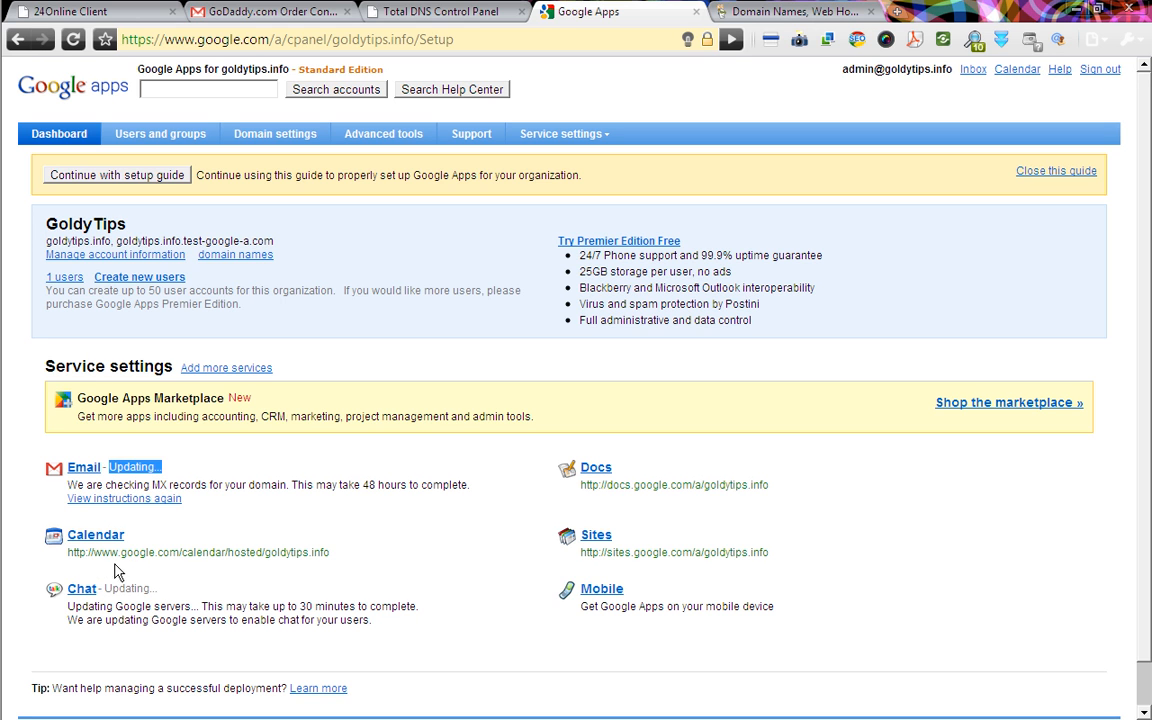
mouse_move(220, 580)
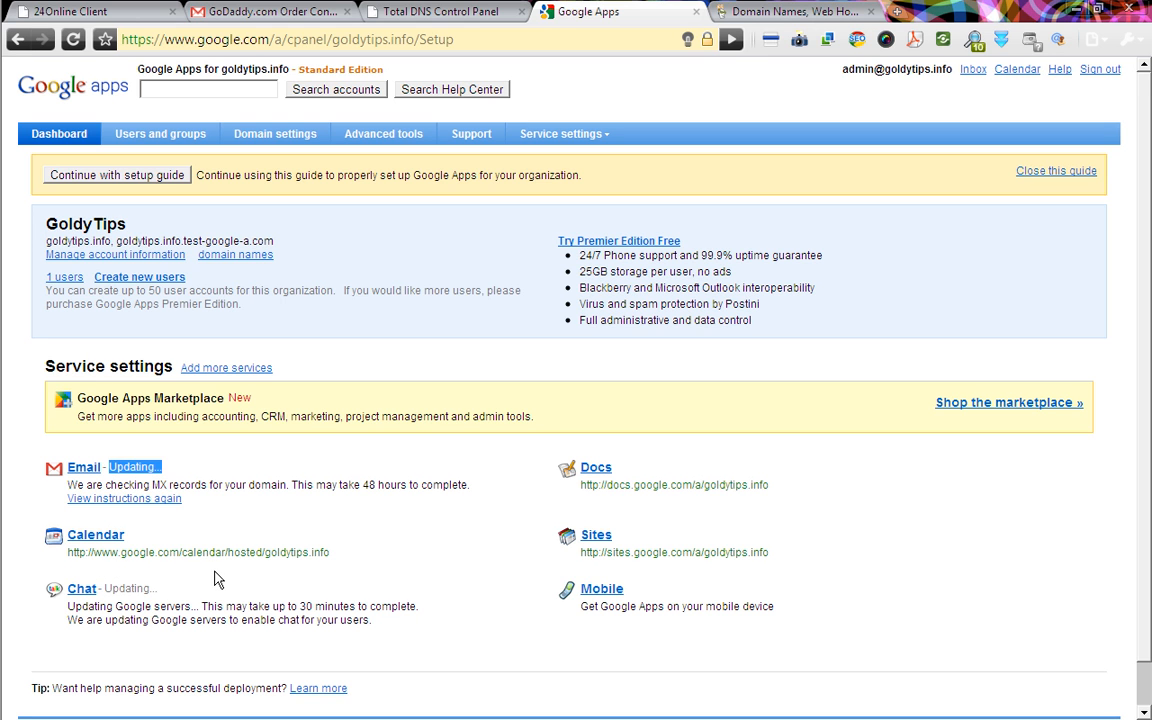
mouse_move(264, 576)
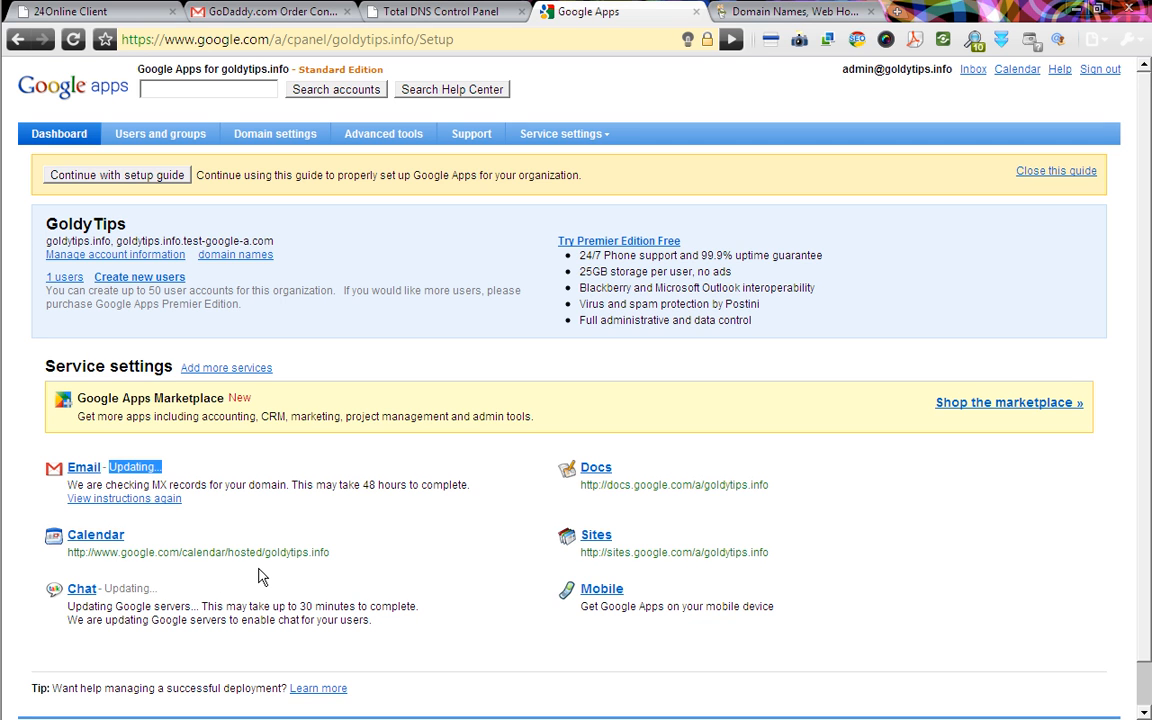
mouse_move(300, 572)
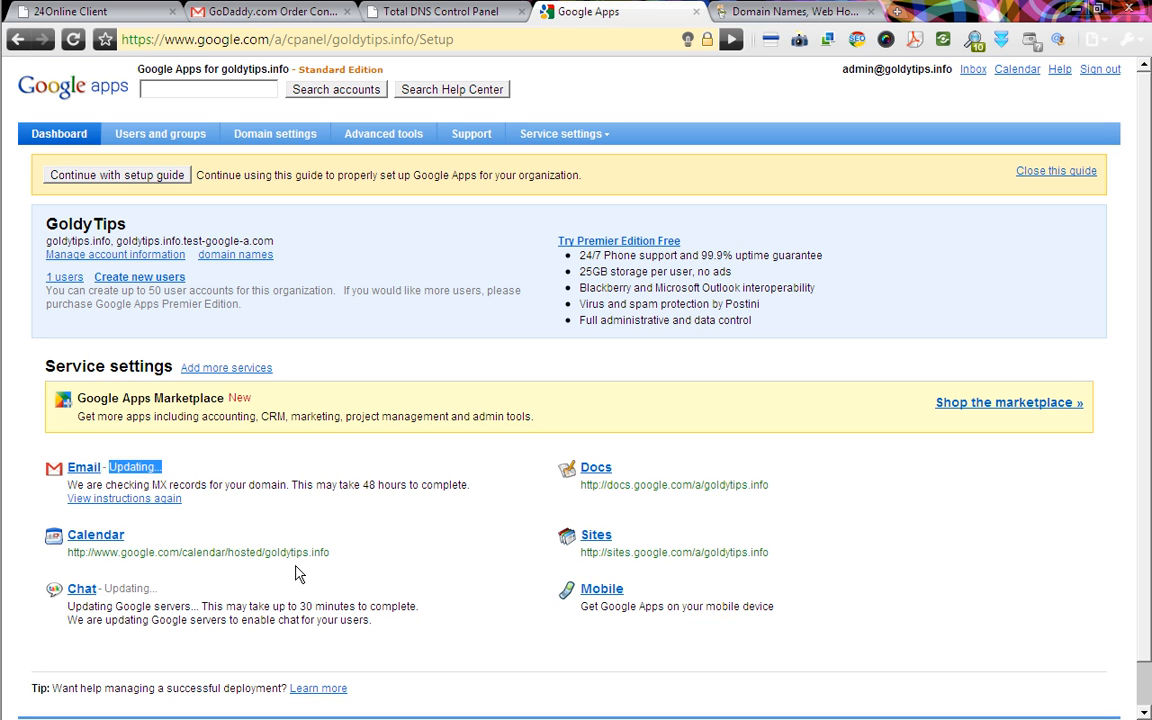